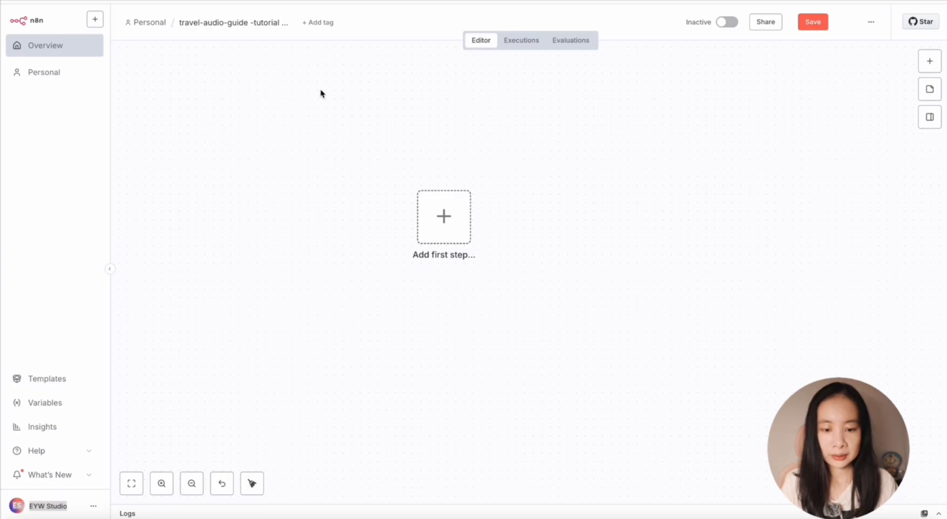
Add an n8n Form trigger titled 'travel audio guide' with description 'super fun travel audio maker'
{"action": "left_click", "coordinate": [444, 217]}
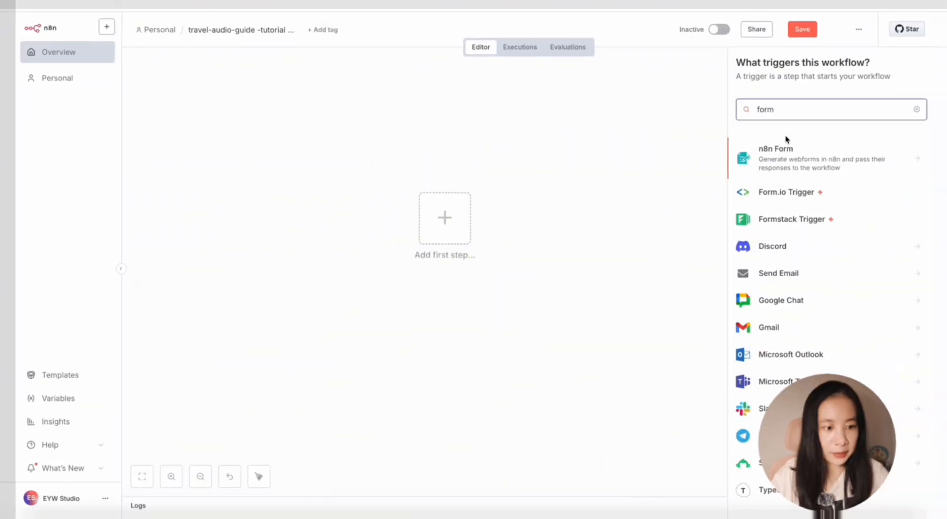
{"action": "left_click", "coordinate": [776, 157]}
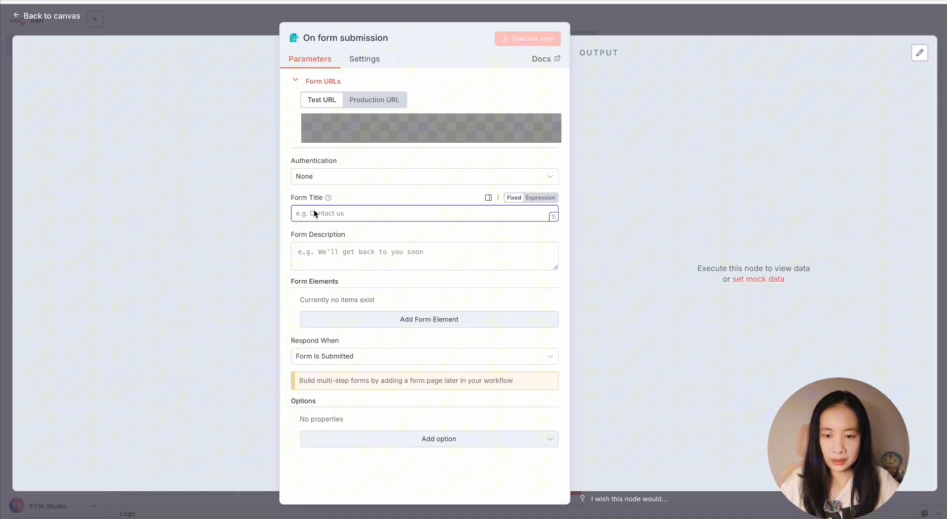
{"action": "type", "text": "travel audio guide"}
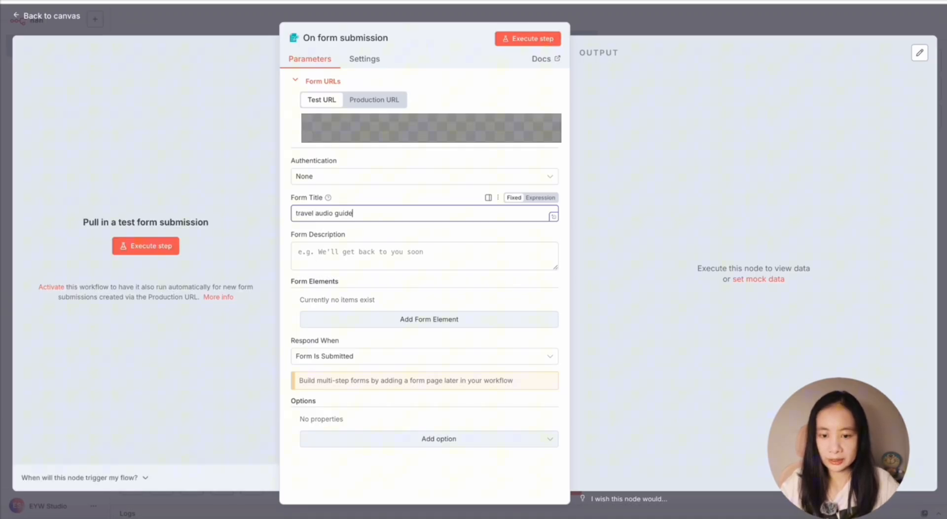
{"action": "type", "text": "super fun"}
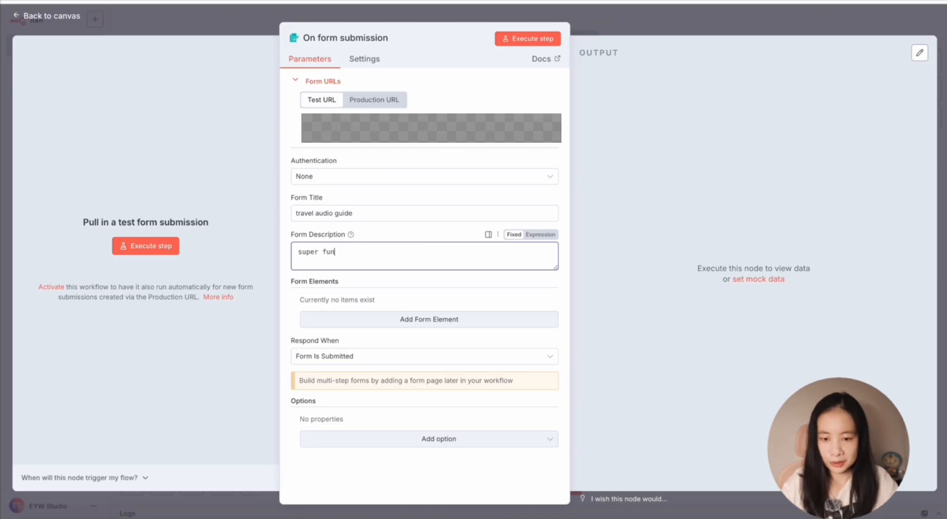
{"action": "type", "text": "travel audio"}
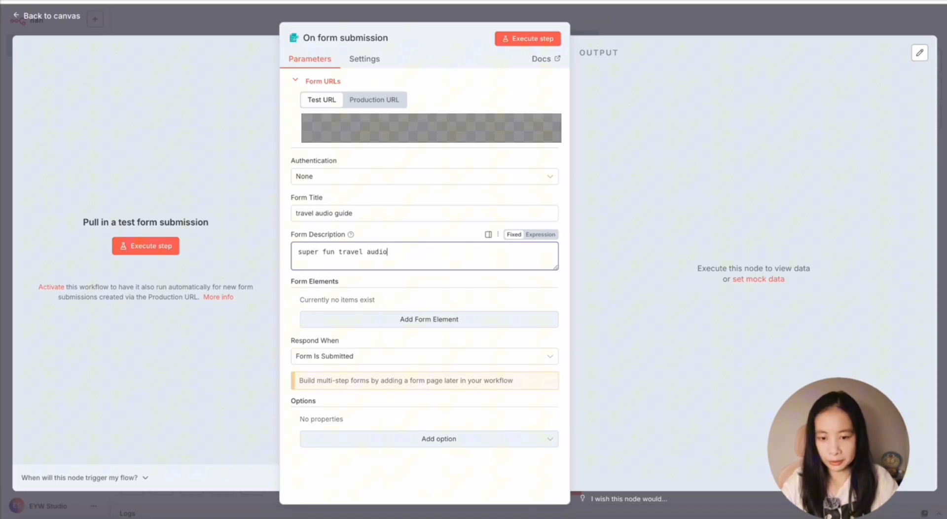
{"action": "type", "text": "maker"}
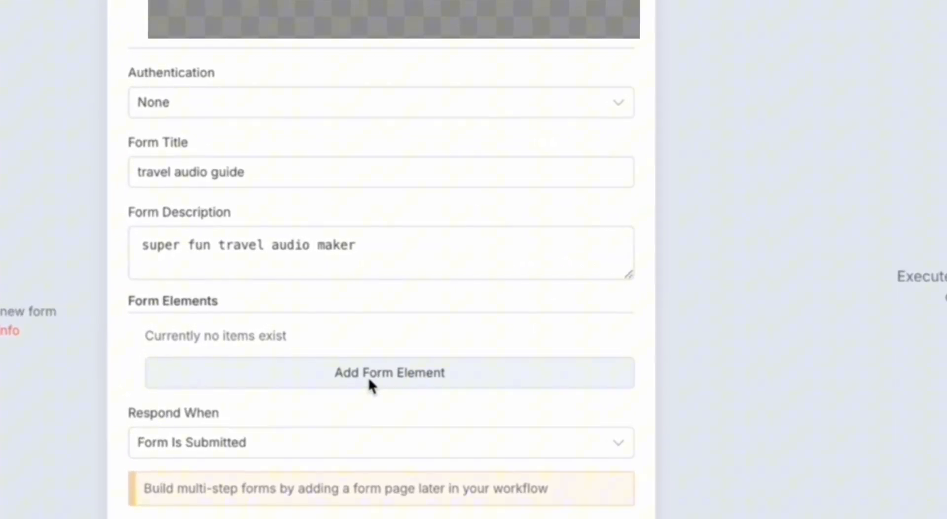
Add a required 'focus of the audio guide' text field with placeholder 'Mona Lisa'
{"action": "left_click", "coordinate": [388, 372]}
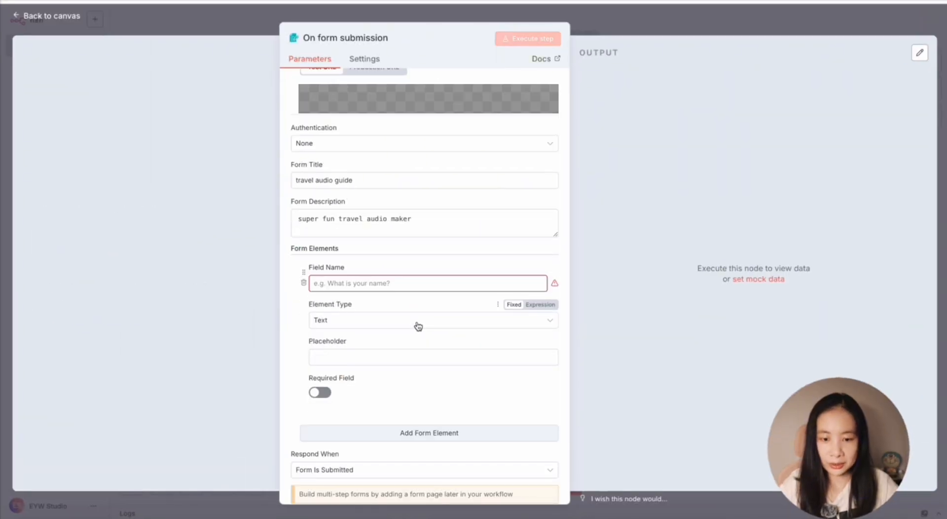
{"action": "mouse_move", "coordinate": [418, 325]}
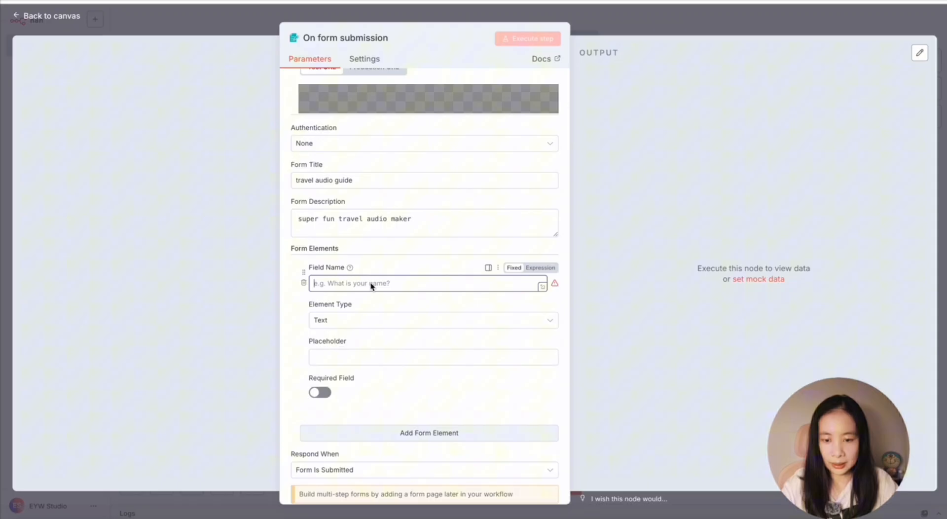
{"action": "type", "text": "focus of the audio guide"}
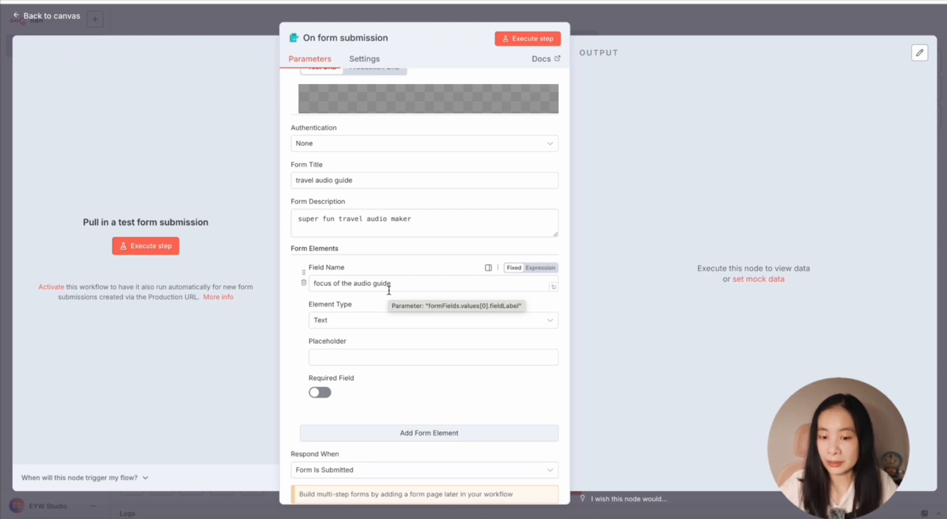
{"action": "mouse_move", "coordinate": [347, 310]}
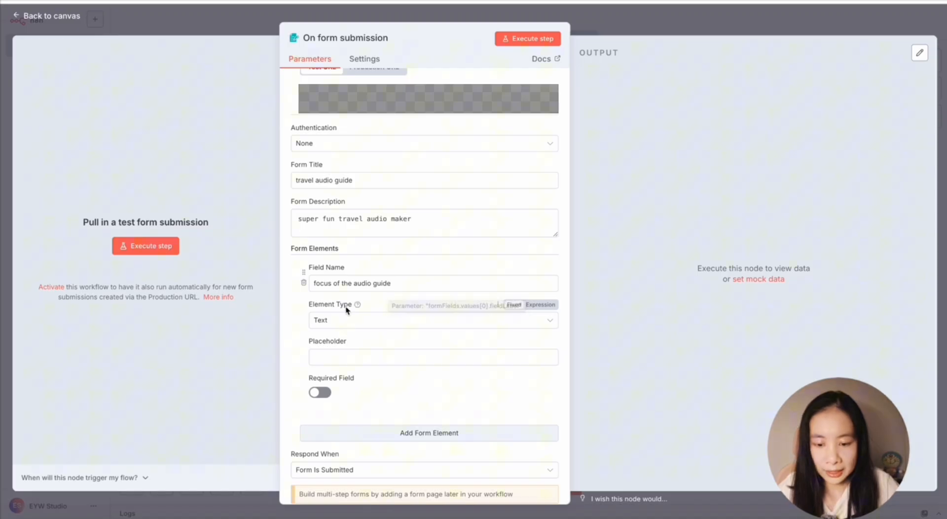
{"action": "scroll", "scroll_direction": "down", "scroll_amount": 3}
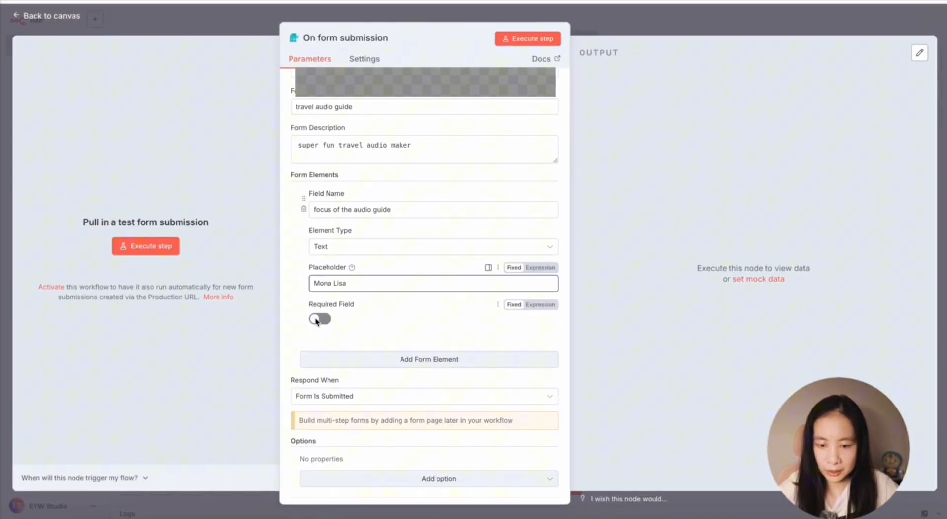
{"action": "left_click", "coordinate": [319, 318]}
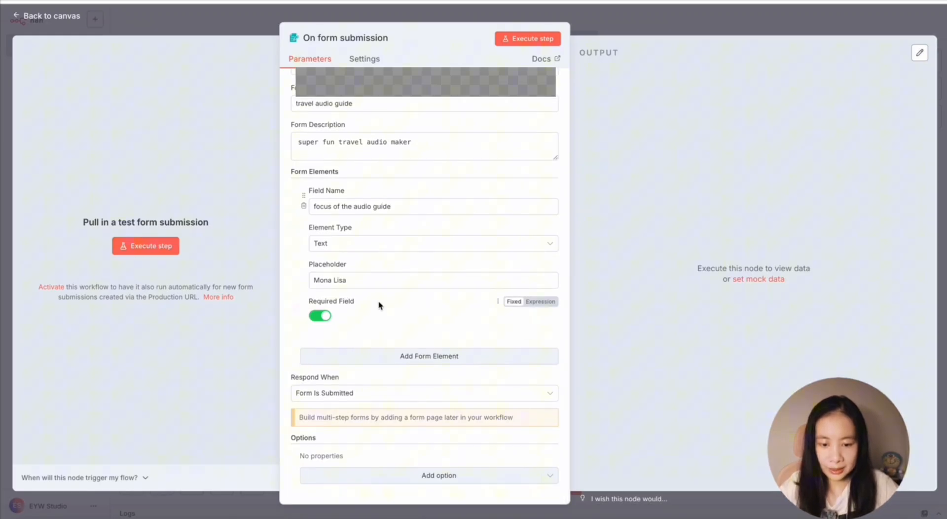
Create a required 'Audio style' dropdown with six options, including Family Friendly and Historical Deep-Dive
{"action": "left_click", "coordinate": [428, 356]}
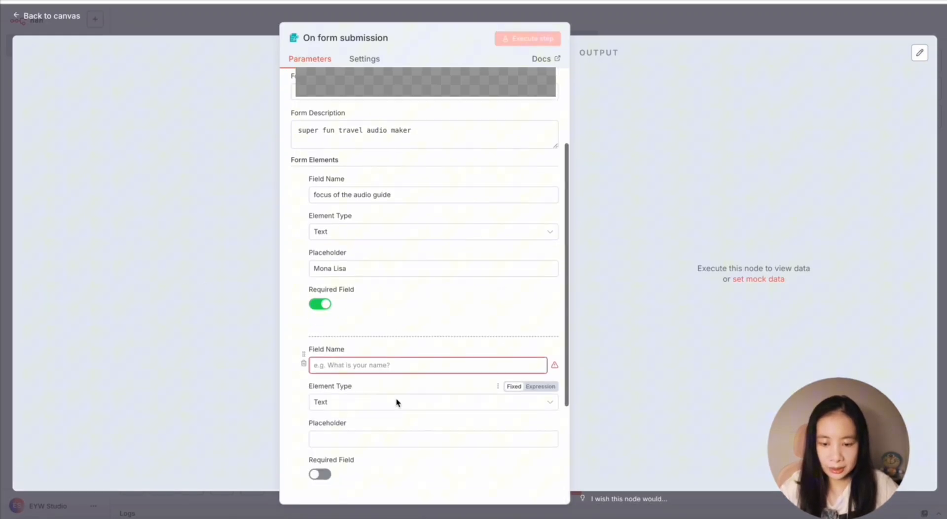
{"action": "type", "text": "Audio"}
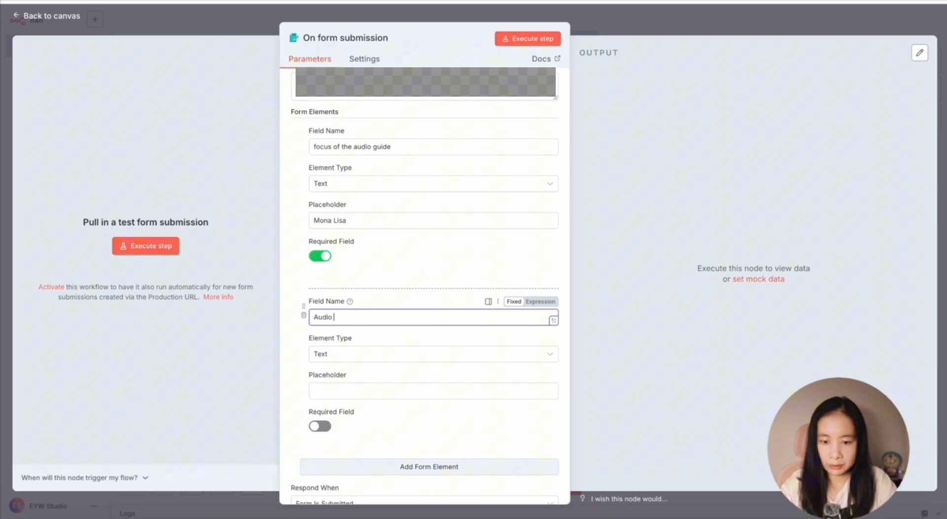
{"action": "left_click", "coordinate": [433, 353]}
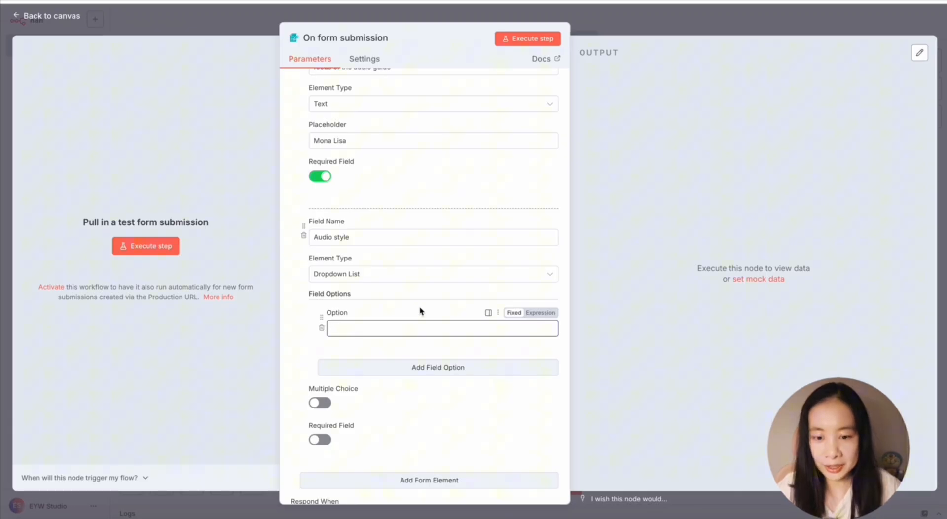
{"action": "type", "text": "Fam"}
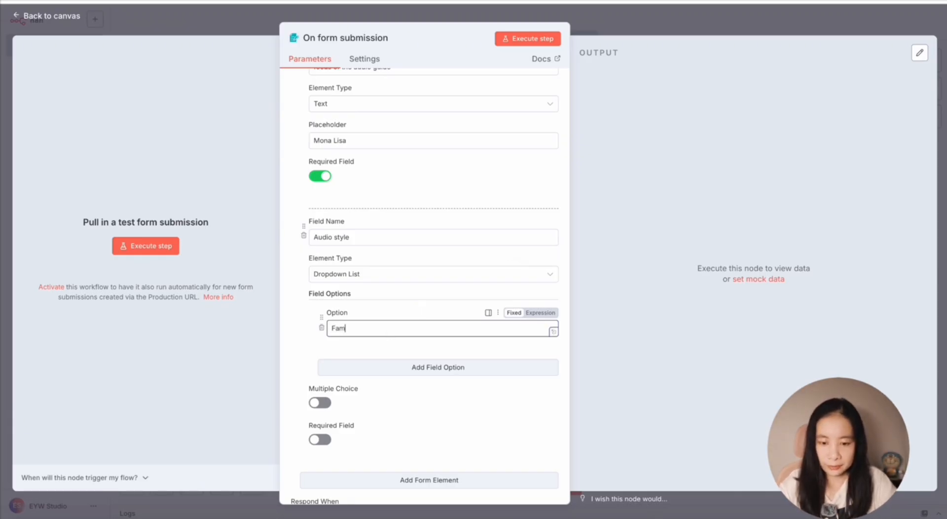
{"action": "left_click", "coordinate": [437, 368]}
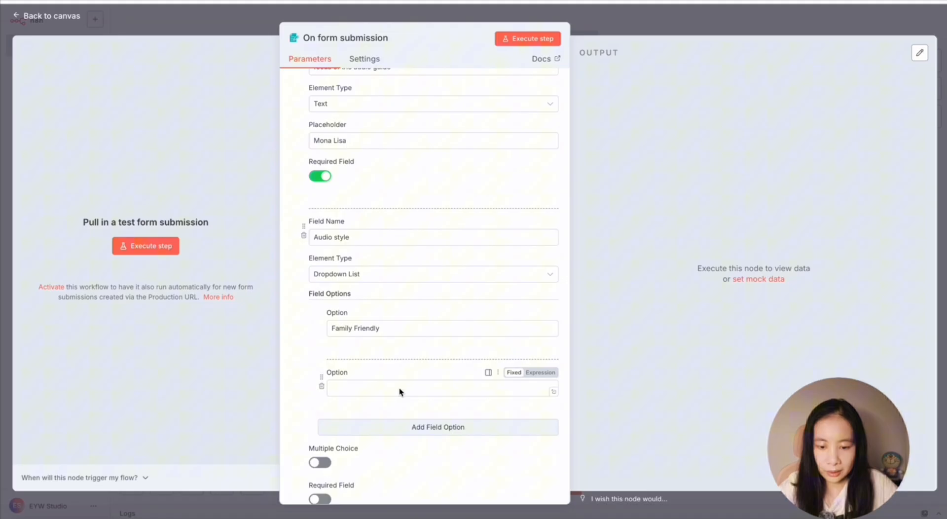
{"action": "type", "text": "Historical Deep-Dive"}
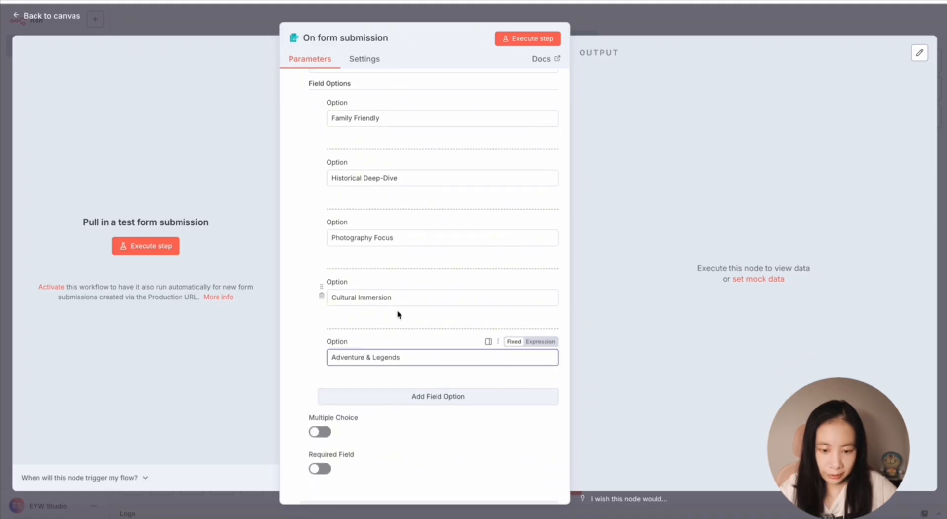
{"action": "left_click", "coordinate": [438, 396]}
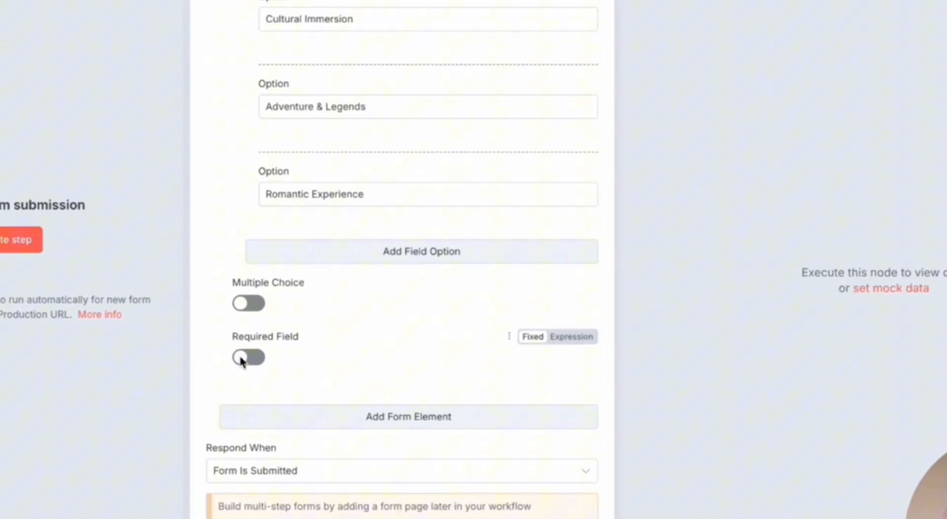
{"action": "left_click", "coordinate": [248, 357]}
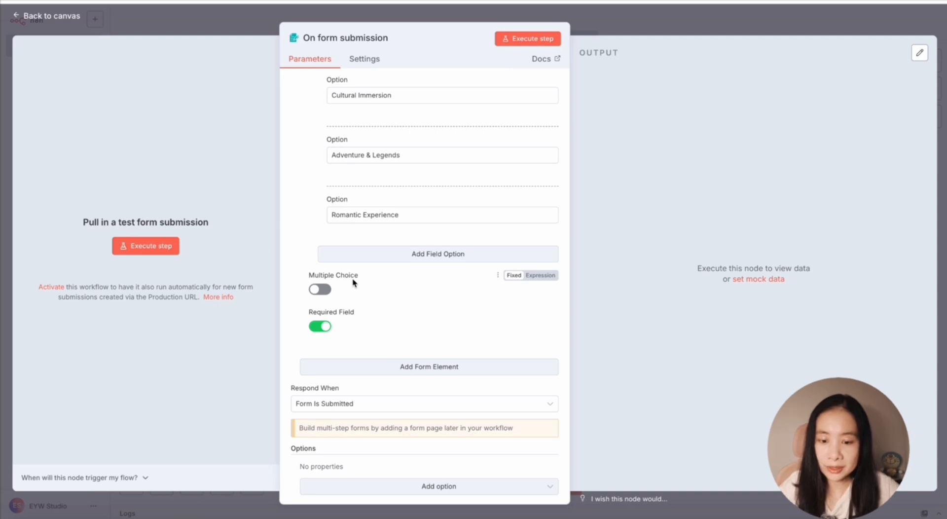
{"action": "mouse_move", "coordinate": [329, 279]}
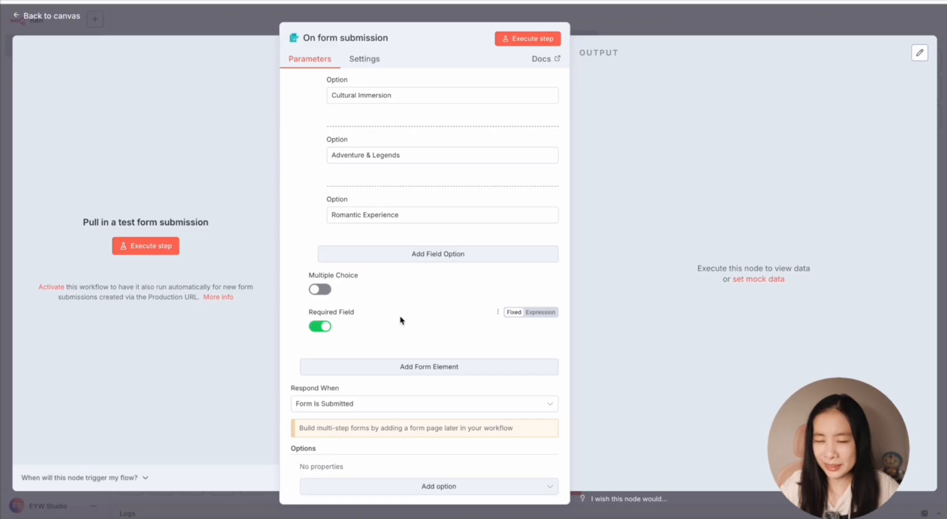
{"action": "scroll", "scroll_direction": "down", "scroll_amount": 3}
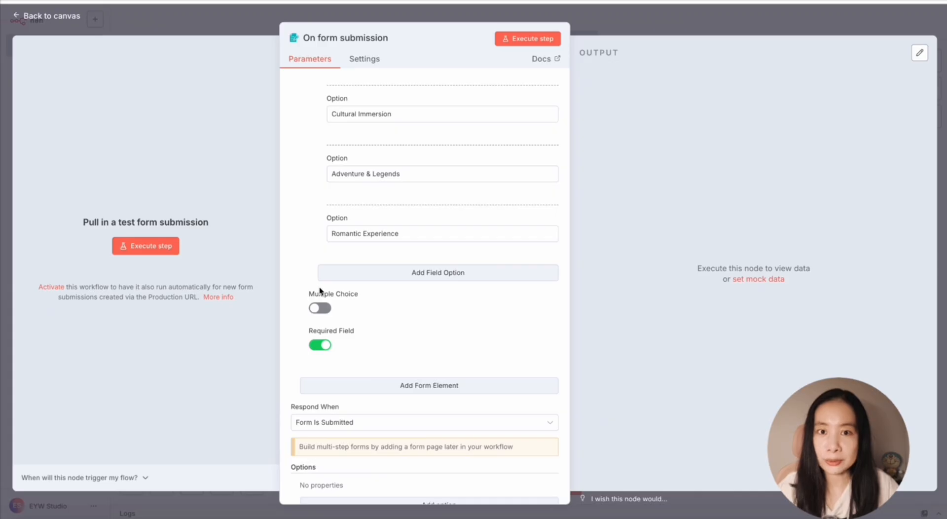
Add an optional 'any other request' field as a multi-line Textarea
{"action": "left_click", "coordinate": [428, 385]}
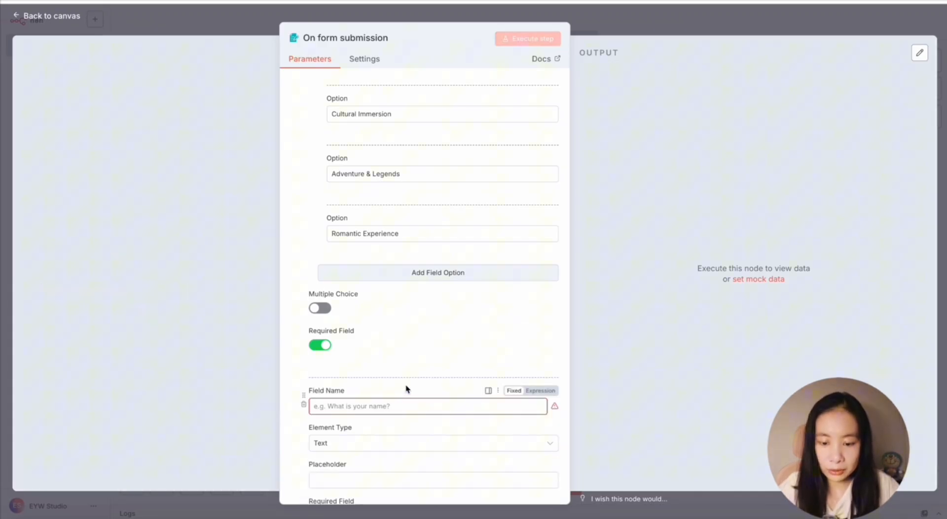
{"action": "type", "text": "any other request"}
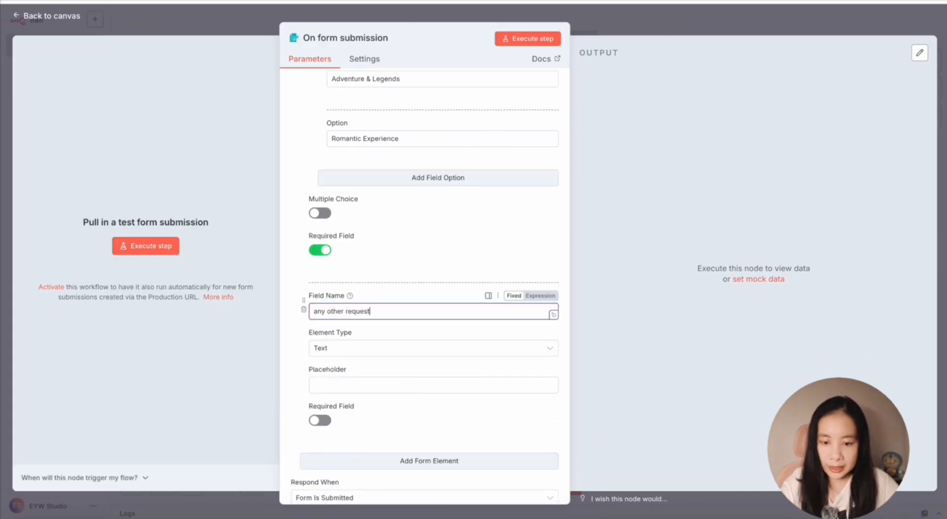
{"action": "left_click", "coordinate": [433, 348]}
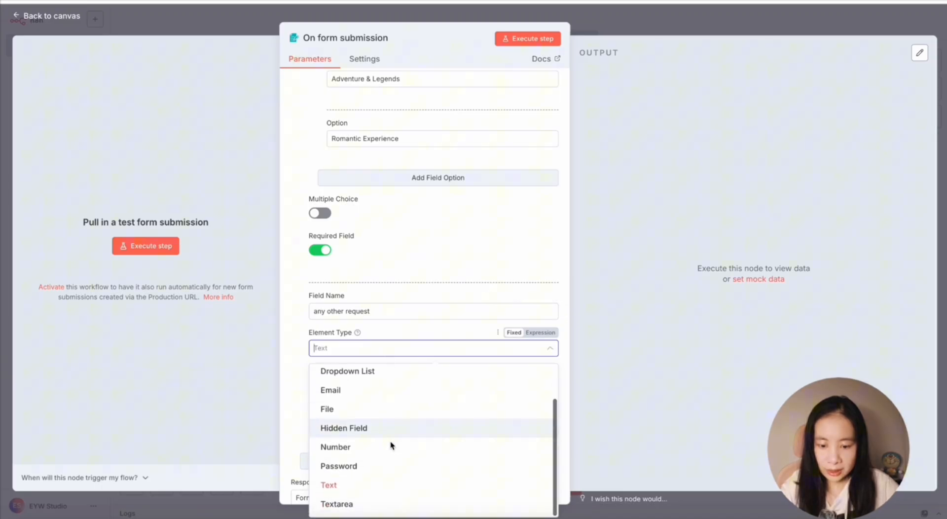
{"action": "left_click", "coordinate": [337, 518]}
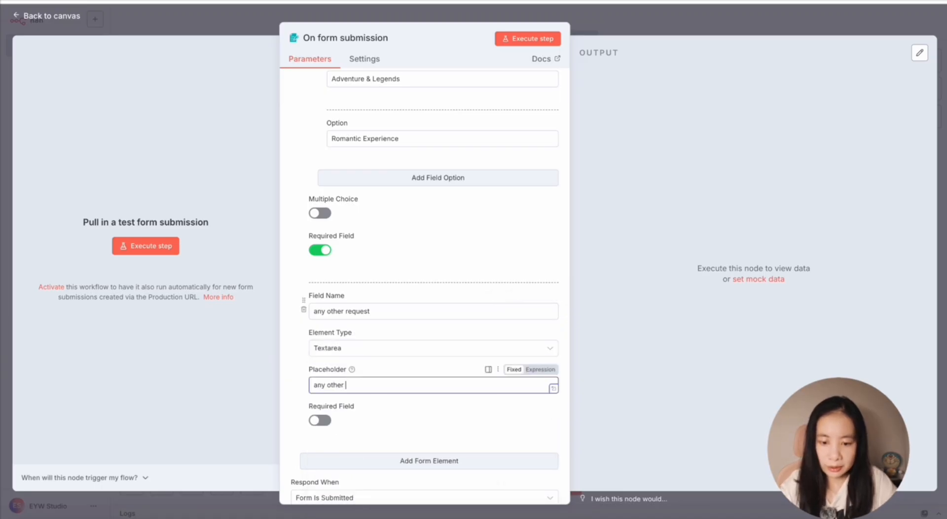
Add a required 'audio length' text field with placeholder '5 minutes'
{"action": "scroll", "scroll_direction": "down", "scroll_amount": 3}
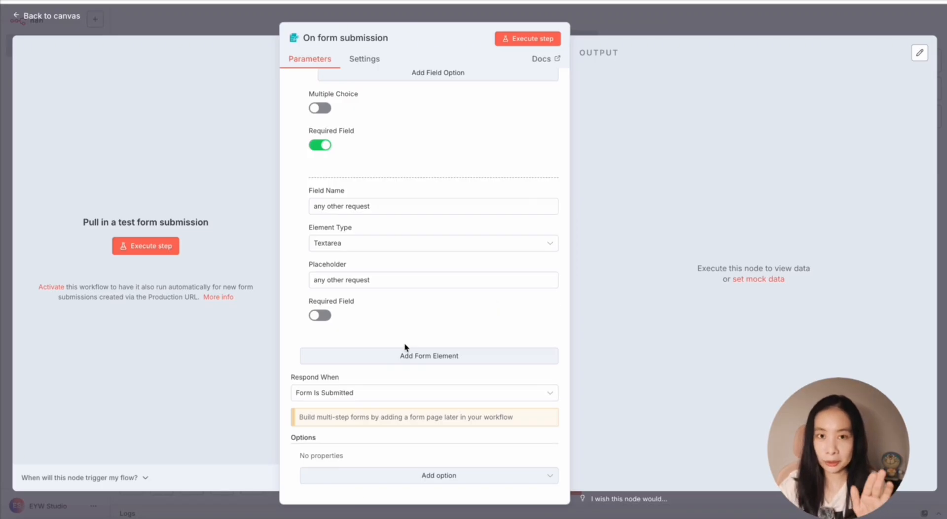
{"action": "mouse_move", "coordinate": [405, 369]}
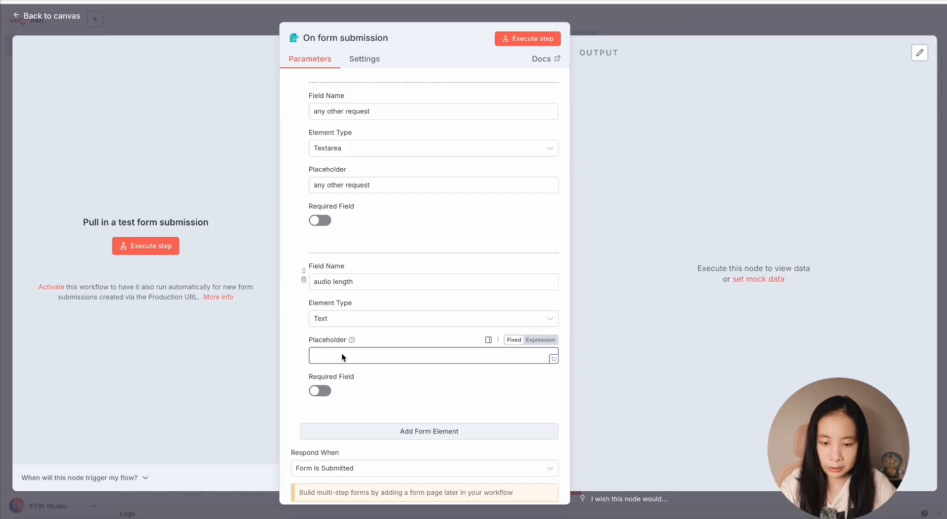
{"action": "type", "text": "5 minutes"}
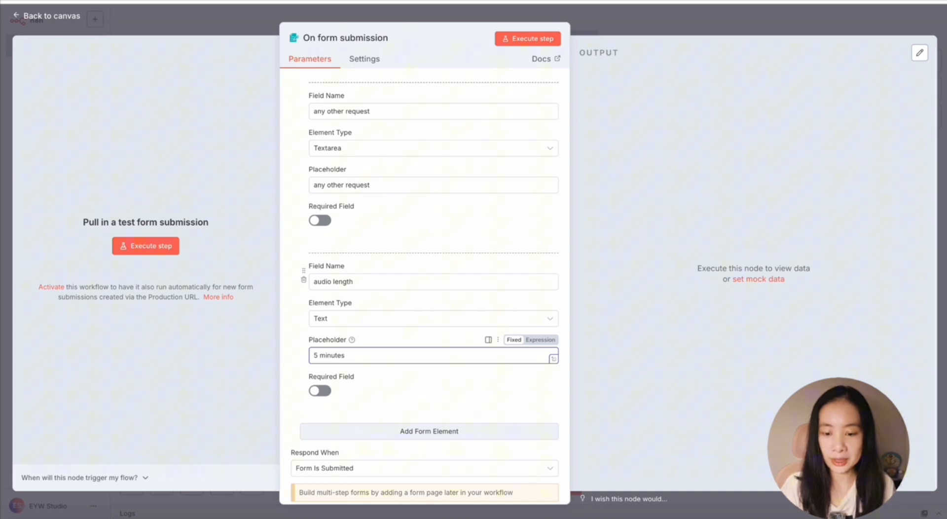
{"action": "left_click", "coordinate": [320, 391]}
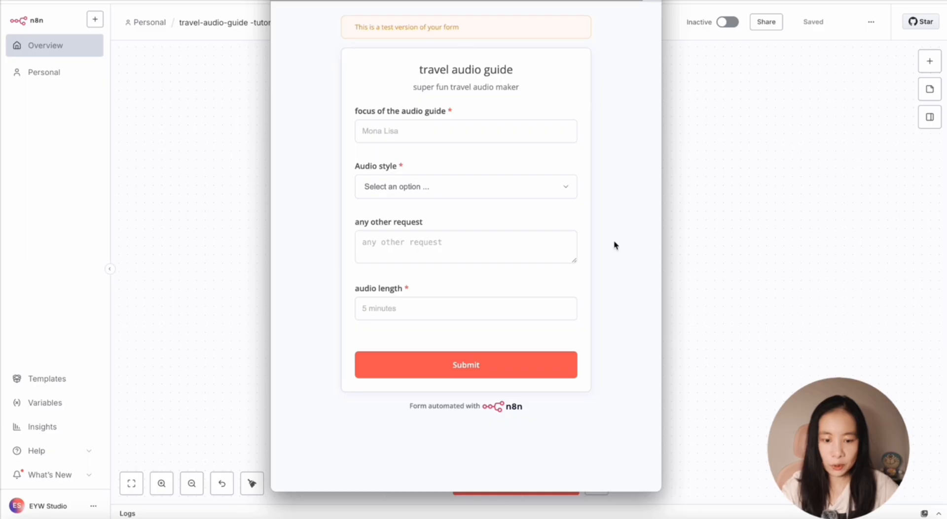
{"action": "mouse_move", "coordinate": [338, 137]}
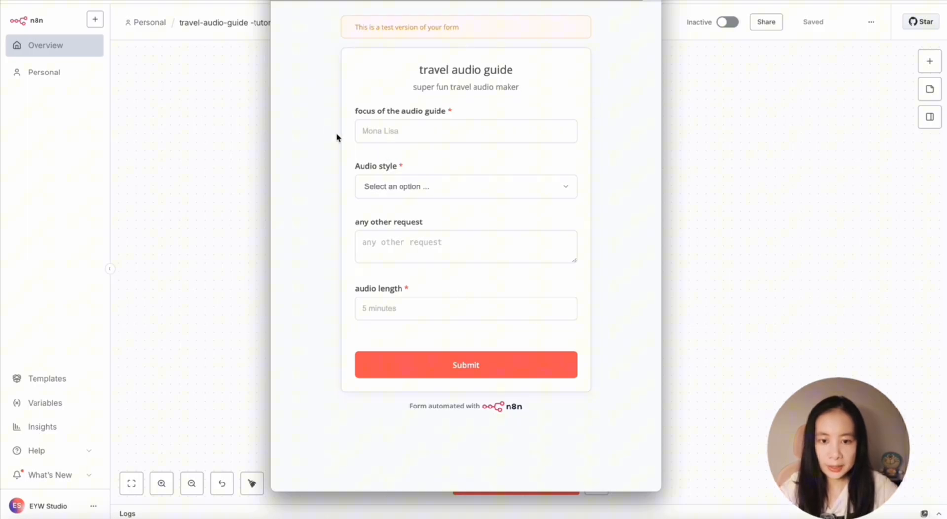
Fill the test form with Mona Lisa, Historical Deep-Dive style and 3 minutes
{"action": "left_click", "coordinate": [431, 137]}
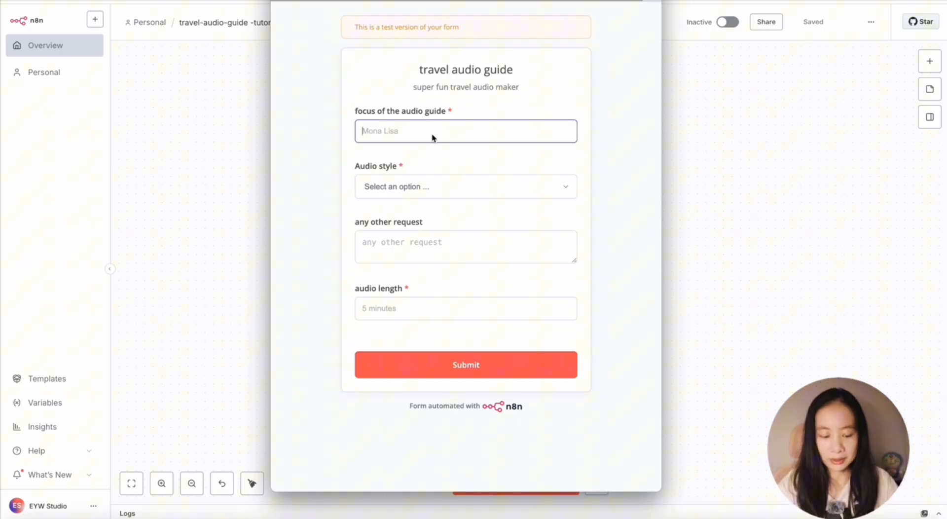
{"action": "left_click", "coordinate": [465, 187]}
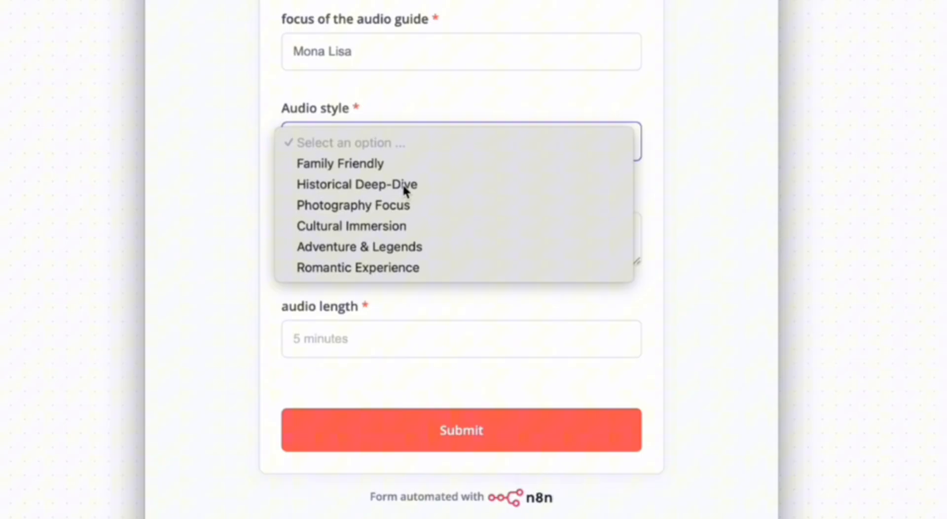
{"action": "left_click", "coordinate": [356, 184]}
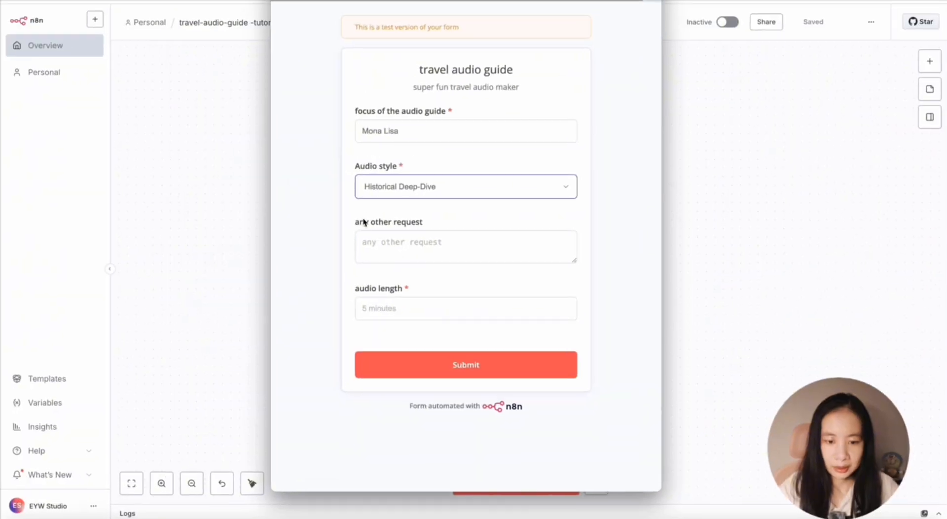
{"action": "mouse_move", "coordinate": [405, 254]}
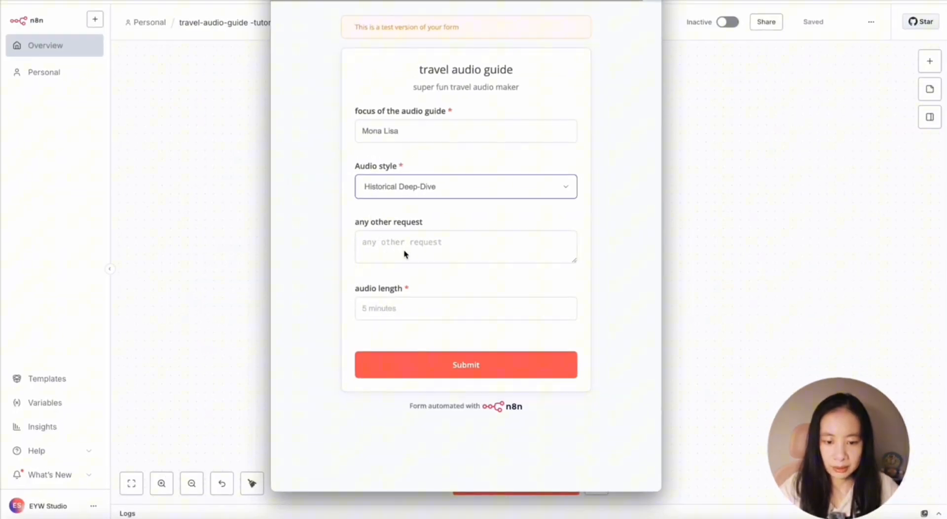
{"action": "left_click", "coordinate": [466, 308]}
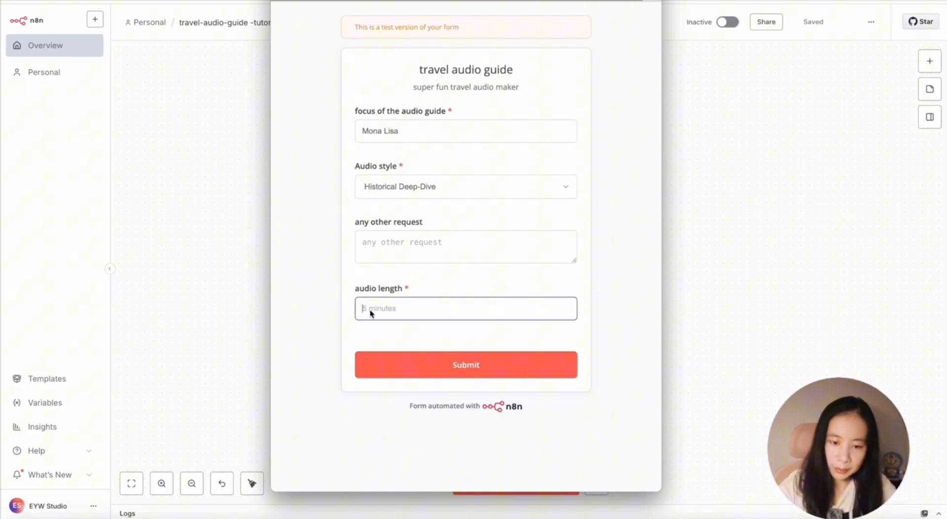
{"action": "left_click", "coordinate": [465, 364]}
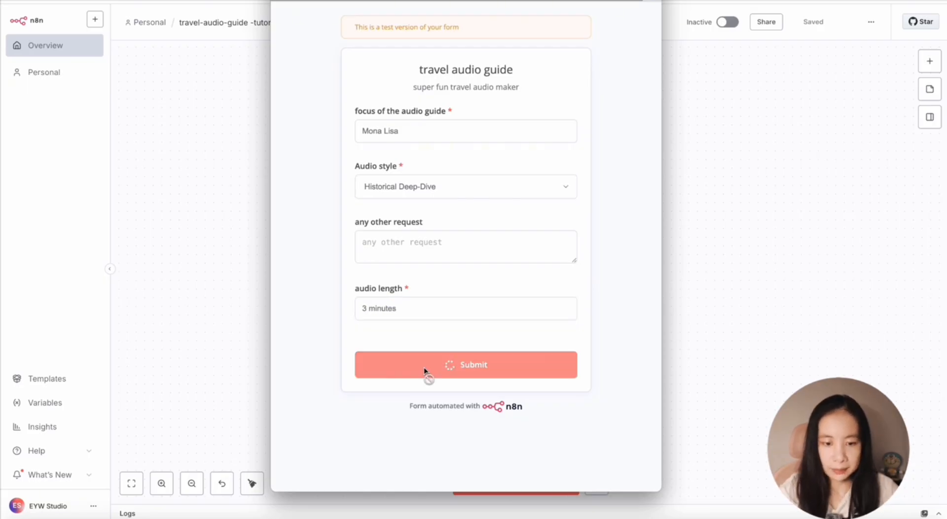
Submit the test form and check the trigger's captured output item
{"action": "left_click", "coordinate": [466, 365]}
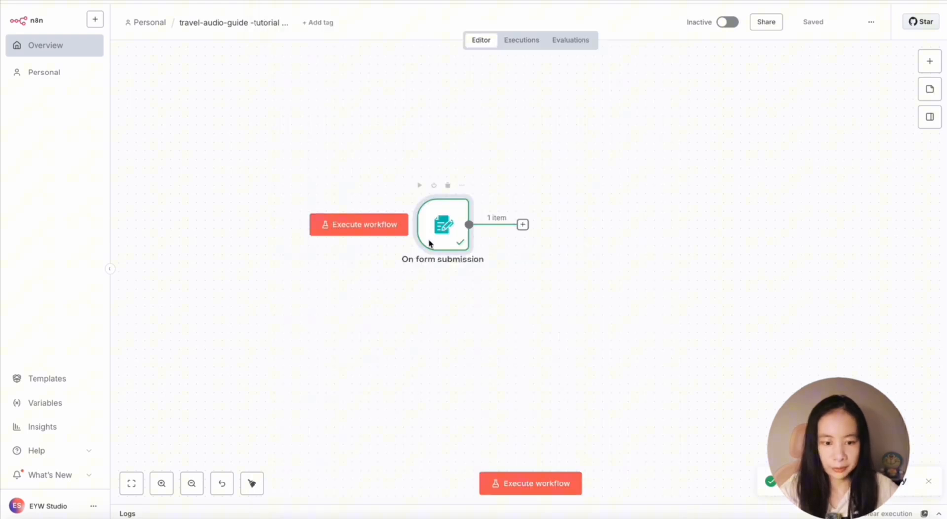
{"action": "double_click", "coordinate": [443, 226]}
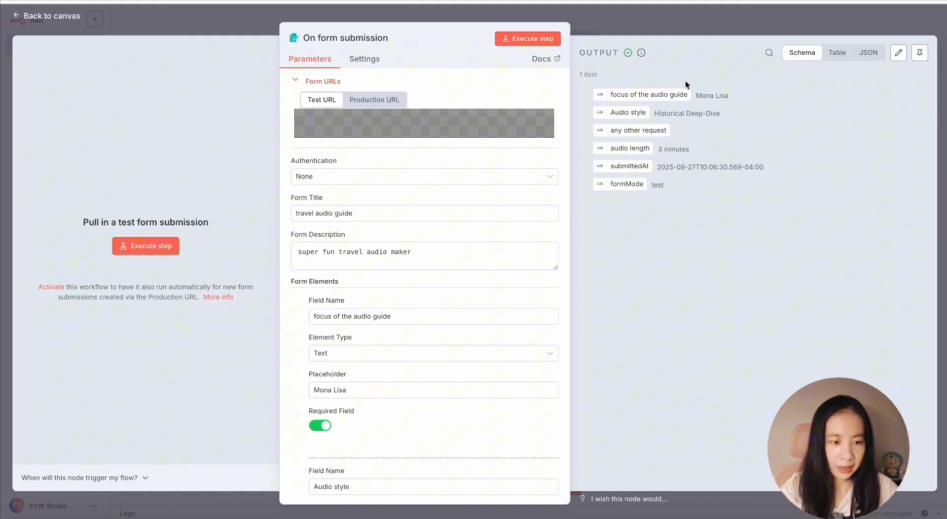
{"action": "mouse_move", "coordinate": [675, 181]}
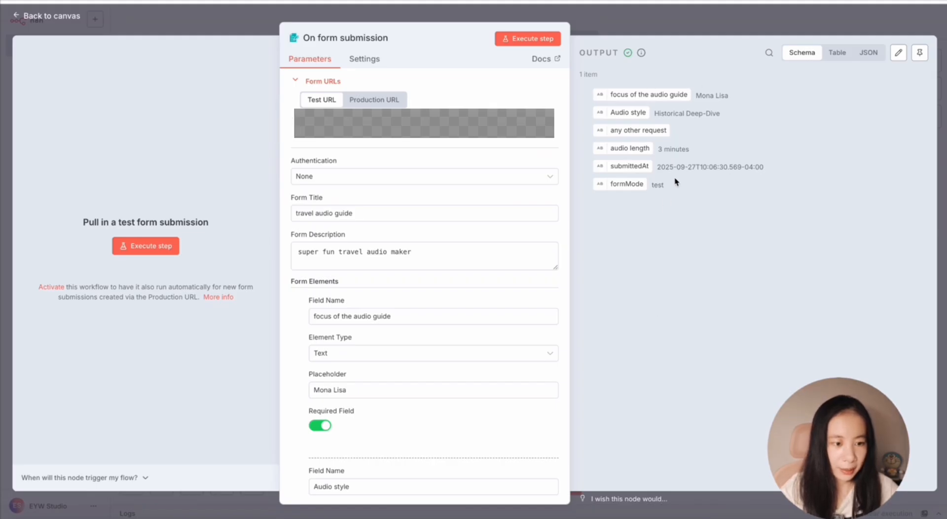
{"action": "left_click", "coordinate": [45, 16]}
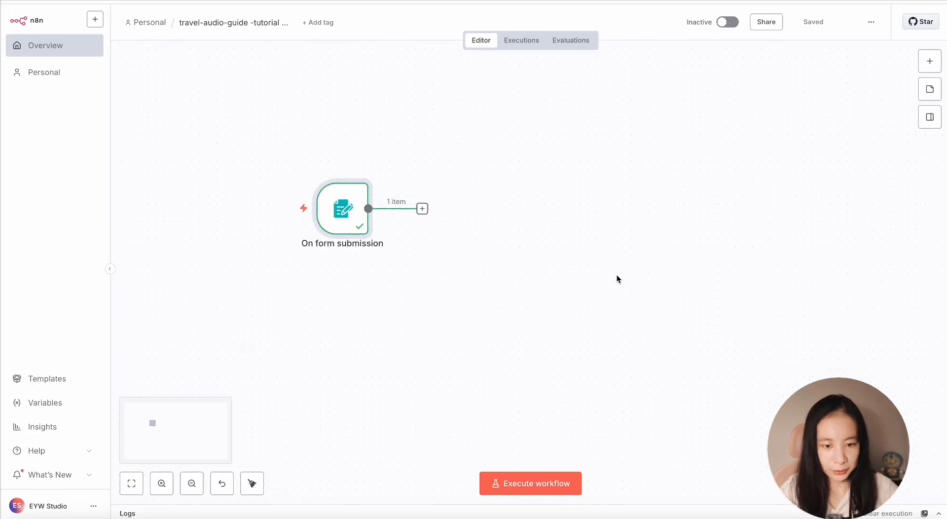
Add an AI Agent using OpenAI Chat Model with the existing OpenAI account and gpt-4.1-mini
{"action": "left_click", "coordinate": [422, 208]}
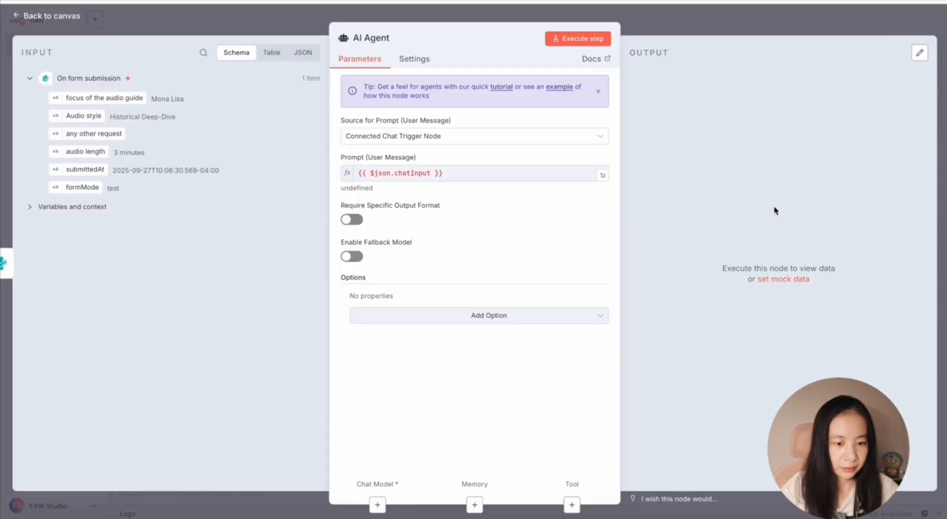
{"action": "left_click", "coordinate": [42, 15]}
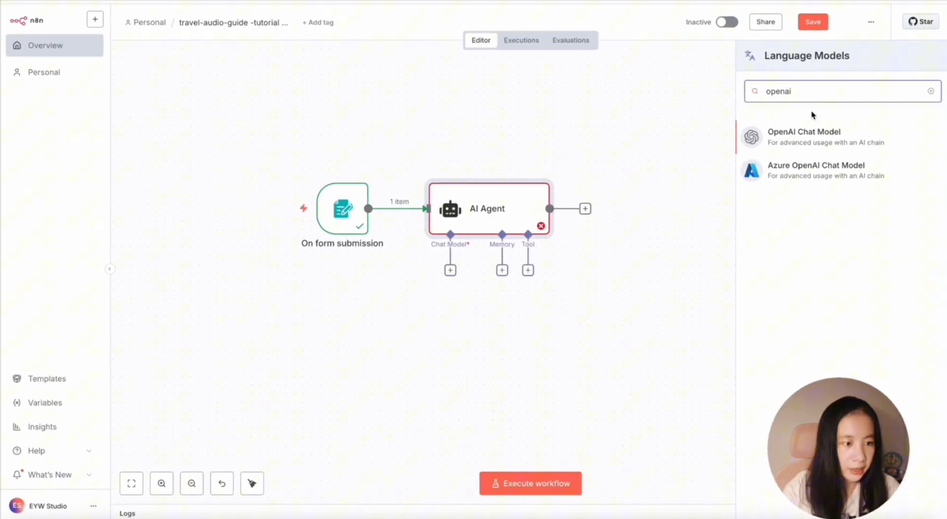
{"action": "left_click", "coordinate": [804, 137]}
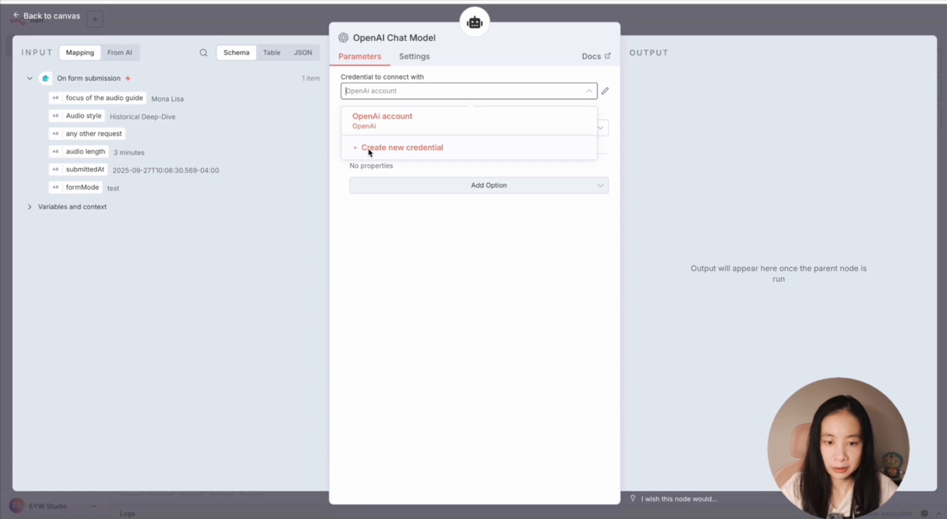
{"action": "left_click", "coordinate": [402, 147]}
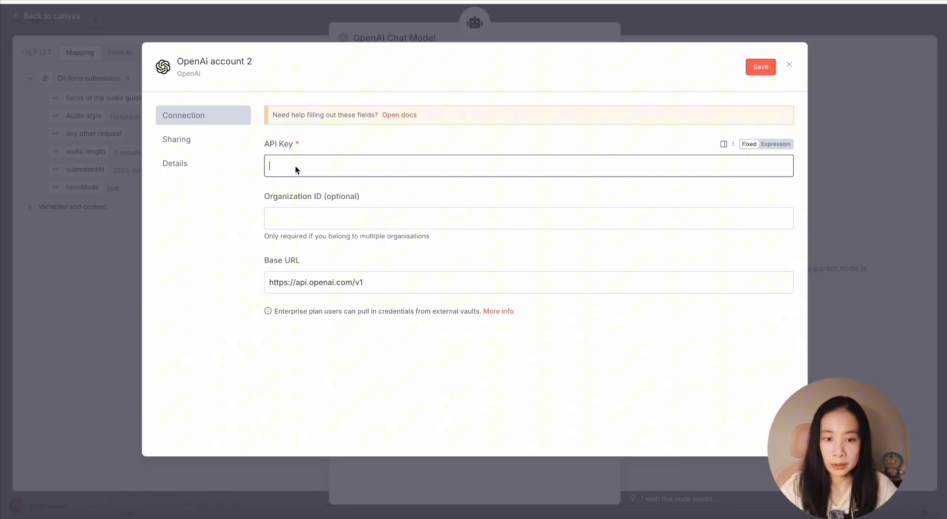
{"action": "mouse_move", "coordinate": [448, 66]}
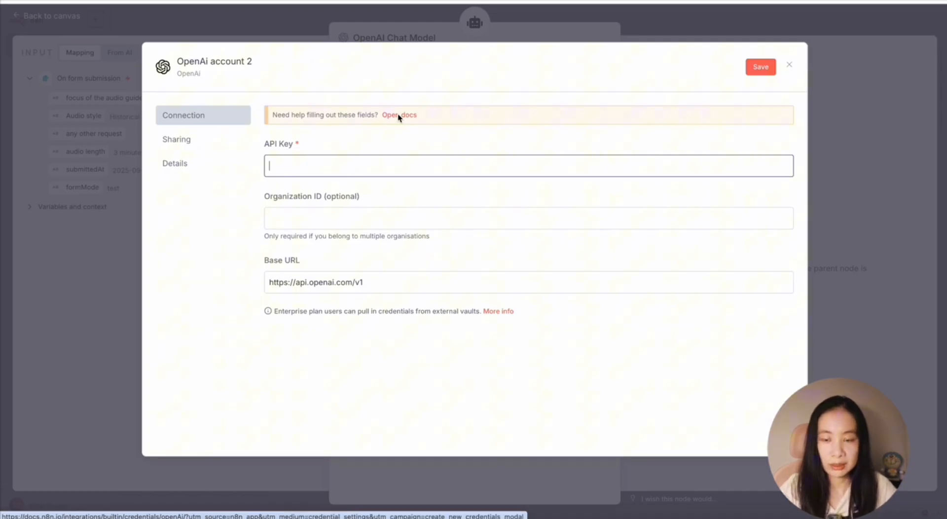
{"action": "left_click", "coordinate": [789, 65]}
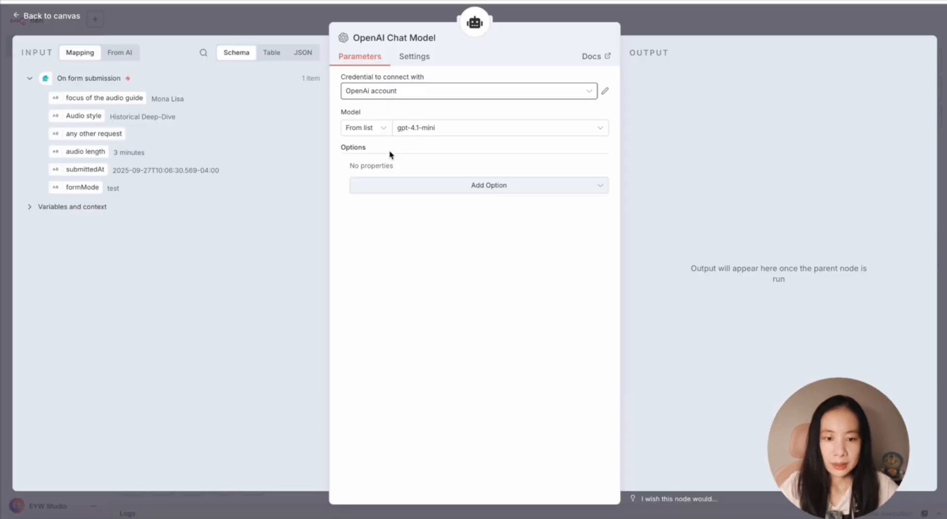
{"action": "mouse_move", "coordinate": [433, 137]}
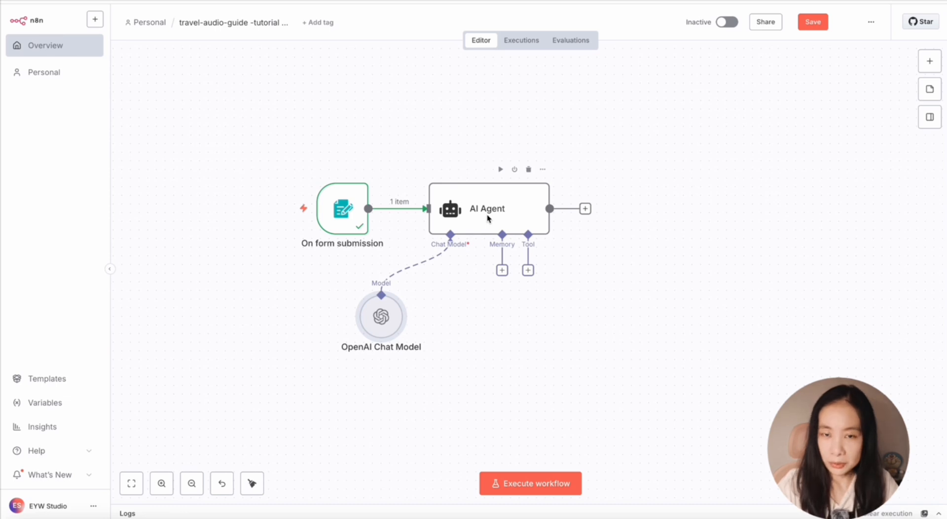
{"action": "mouse_move", "coordinate": [527, 329]}
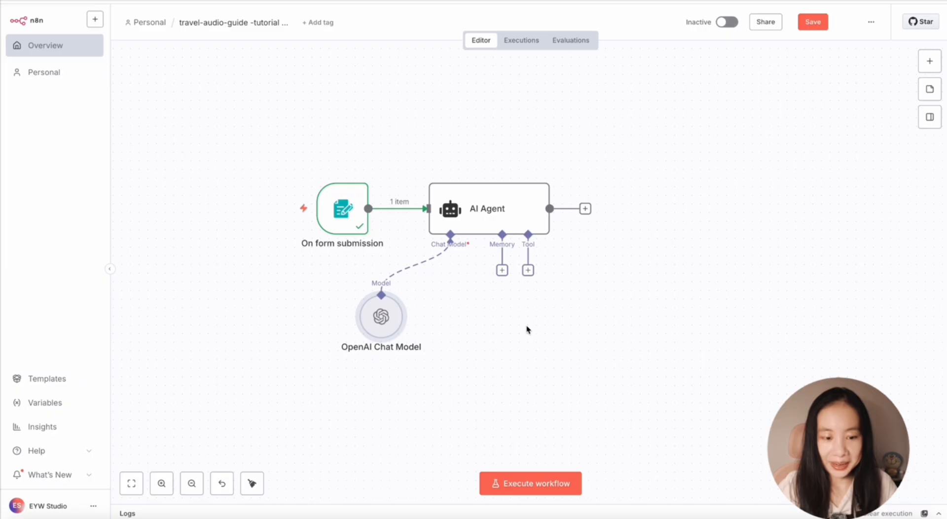
{"action": "mouse_move", "coordinate": [553, 280]}
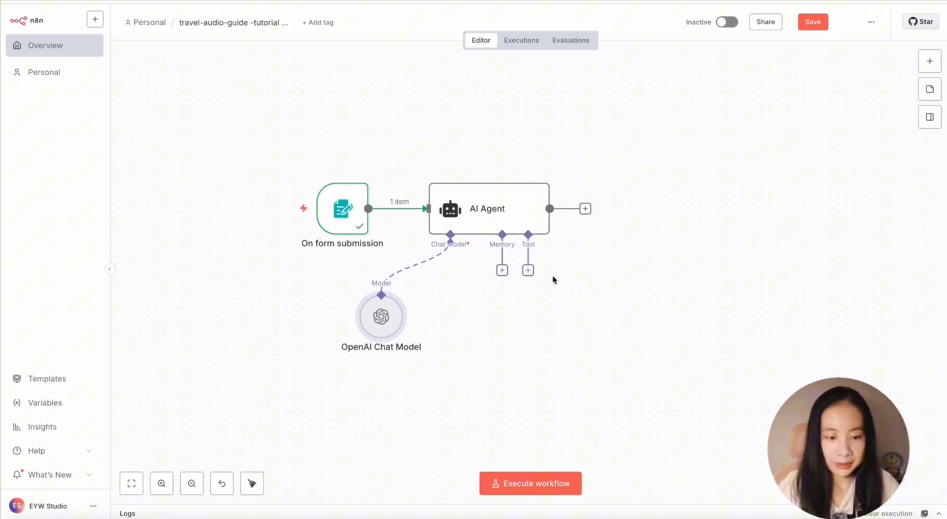
Attach 'Message a model in Perplexity' with the Sonar model and AI-defined message text
{"action": "left_click", "coordinate": [527, 269]}
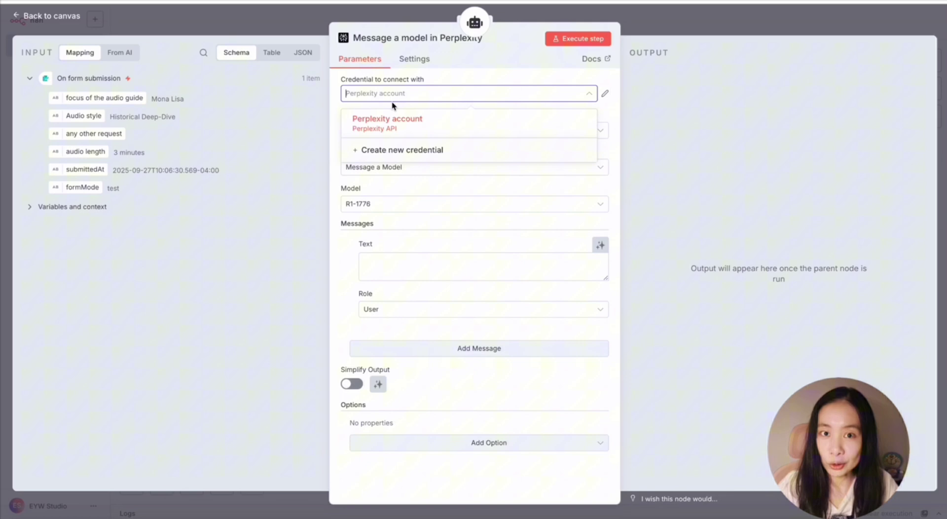
{"action": "mouse_move", "coordinate": [385, 126]}
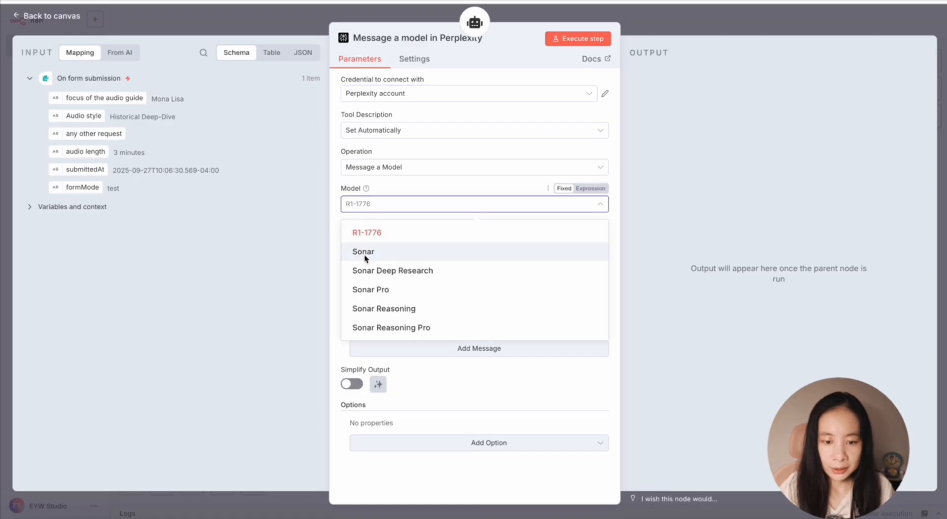
{"action": "left_click", "coordinate": [363, 252]}
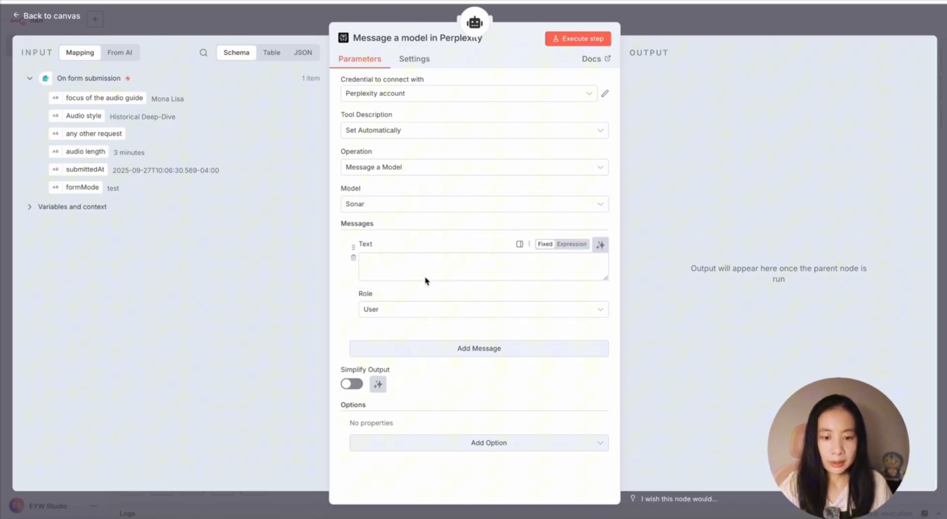
{"action": "mouse_move", "coordinate": [577, 261]}
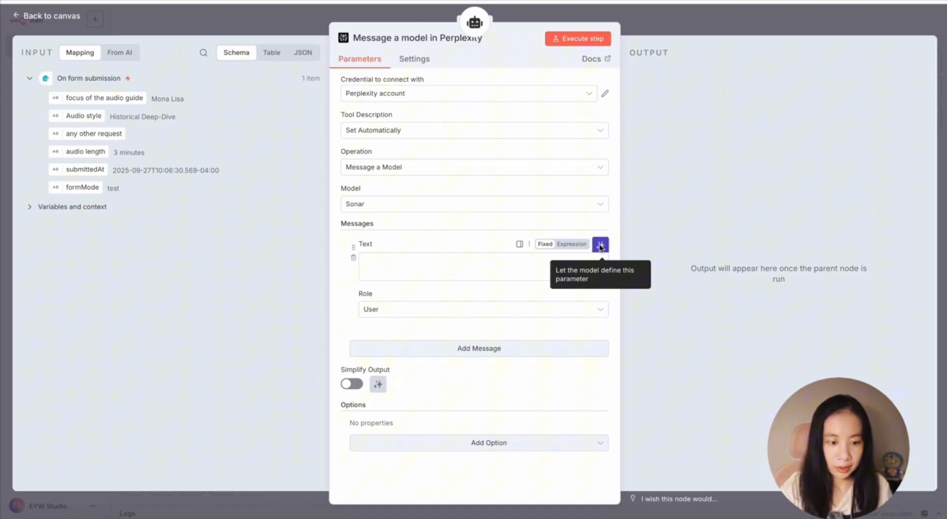
{"action": "left_click", "coordinate": [42, 16]}
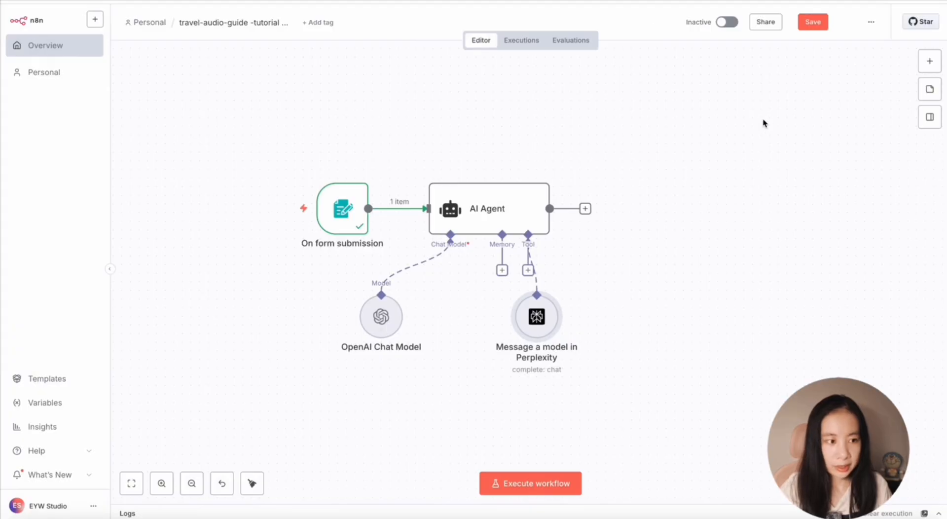
Set the AI Agent prompt to 'Define below' with the audio-guide script using $json form fields
{"action": "double_click", "coordinate": [487, 209]}
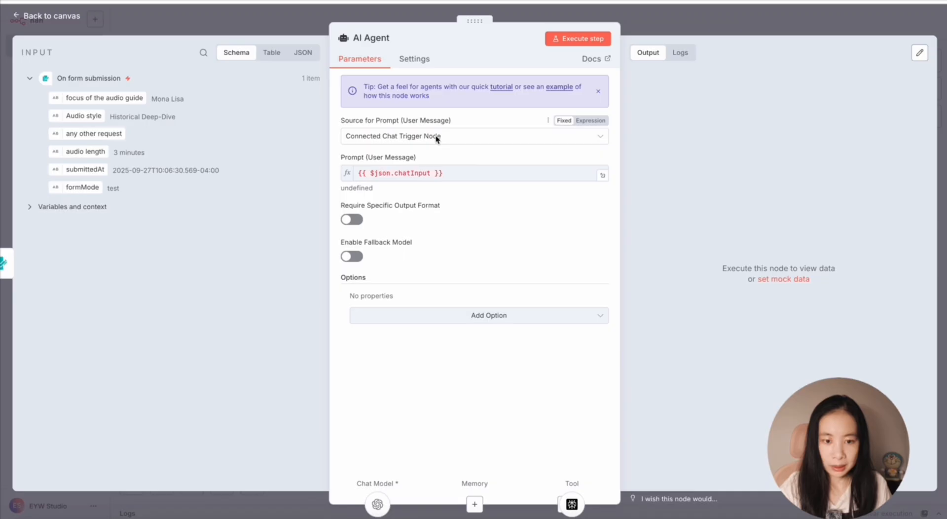
{"action": "left_click", "coordinate": [473, 136]}
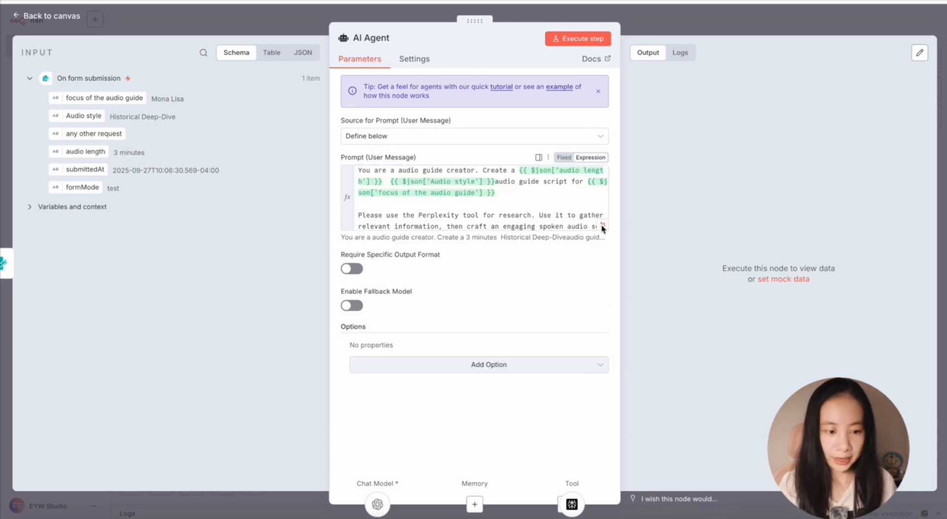
{"action": "left_click", "coordinate": [601, 227]}
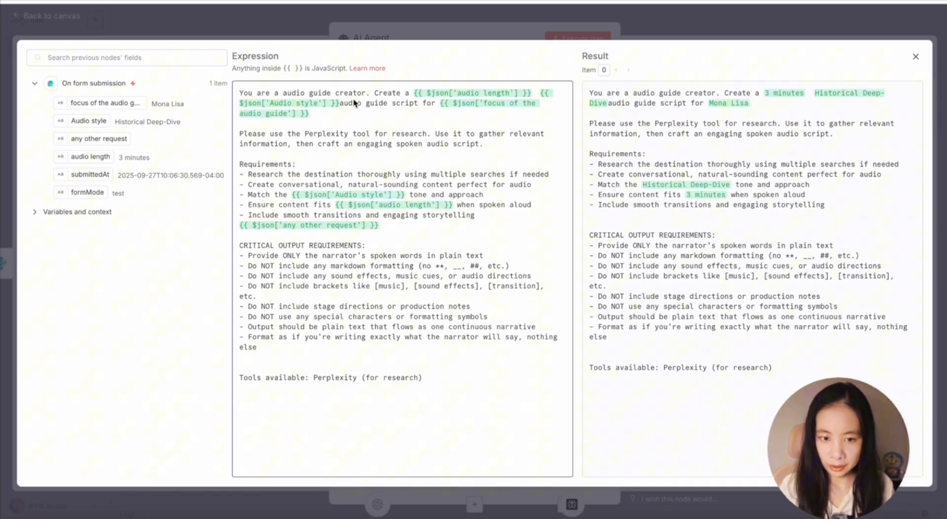
{"action": "mouse_move", "coordinate": [370, 121]}
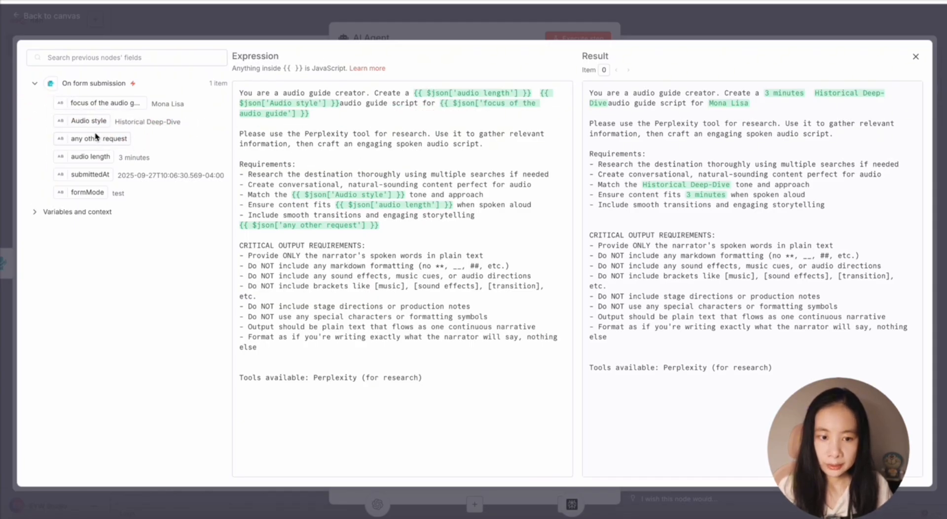
{"action": "mouse_move", "coordinate": [274, 103]}
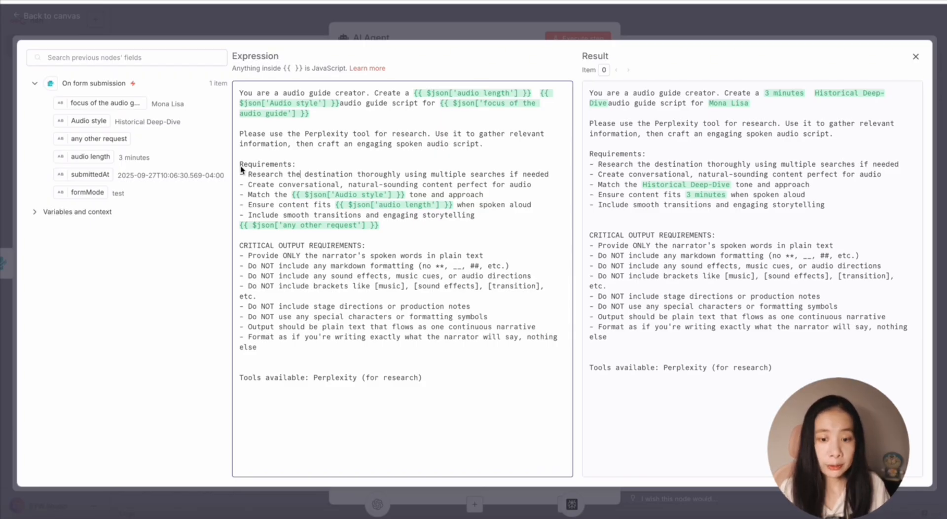
{"action": "mouse_move", "coordinate": [419, 201]}
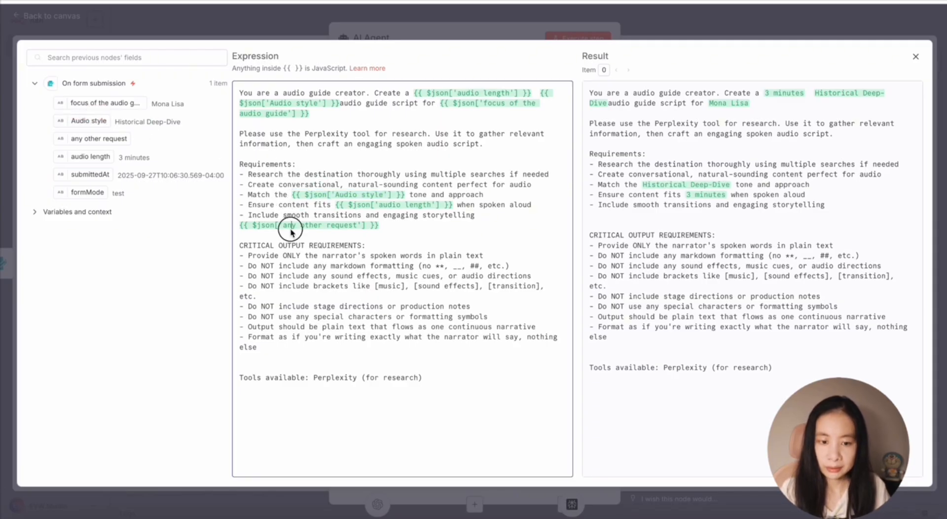
{"action": "mouse_move", "coordinate": [348, 218]}
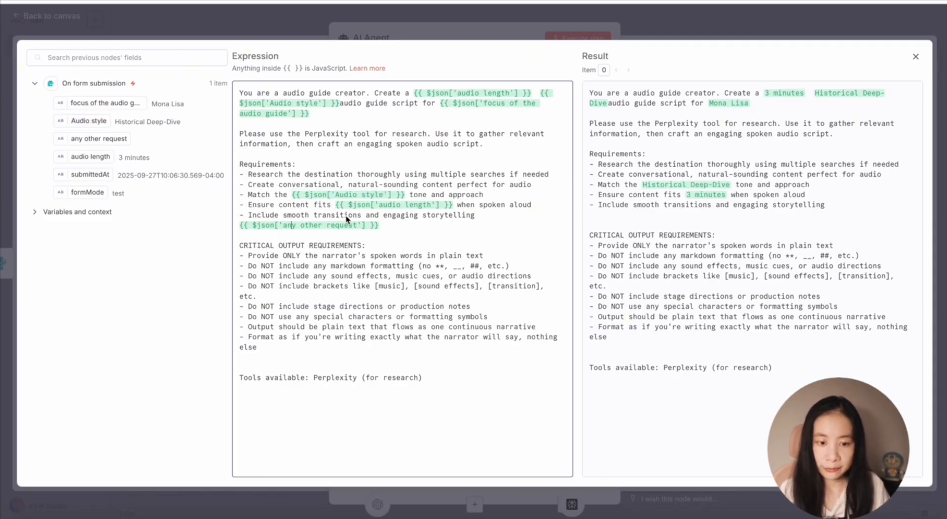
{"action": "mouse_move", "coordinate": [312, 172]}
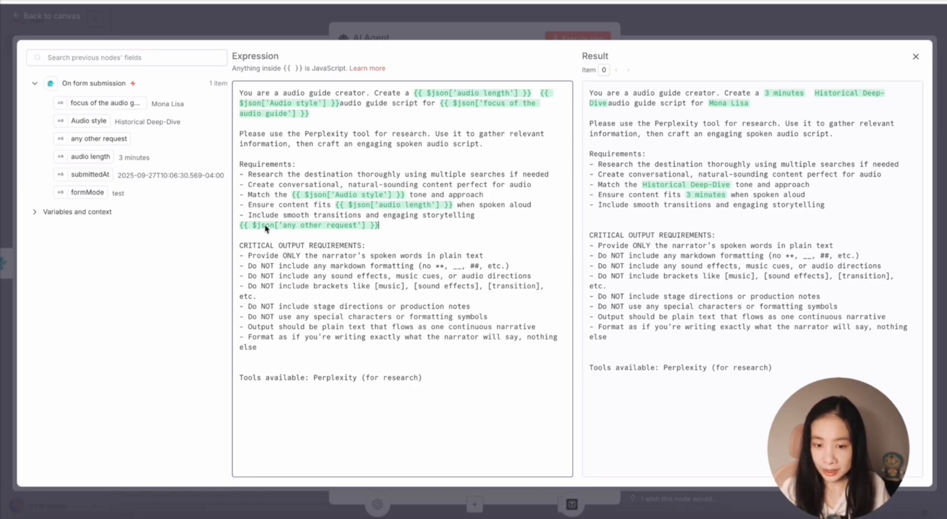
{"action": "mouse_move", "coordinate": [305, 234]}
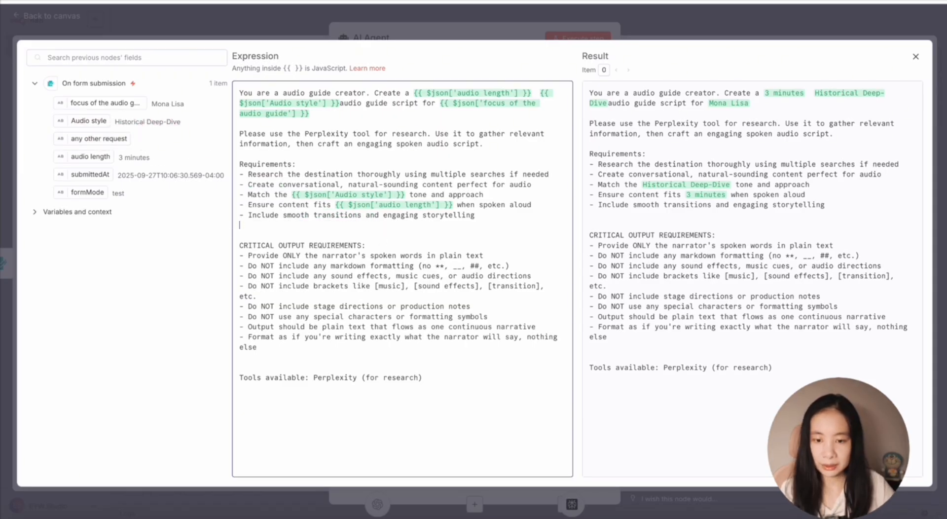
Insert {{ $json['any other request'] }} into the prompt requirements and return to the canvas
{"action": "type", "text": "{{ $json['any other request'] }}"}
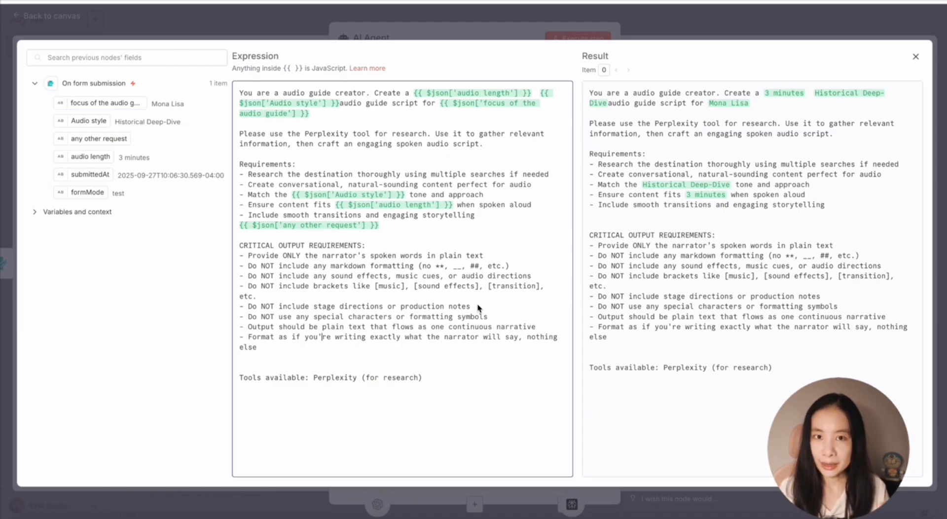
{"action": "mouse_move", "coordinate": [444, 349]}
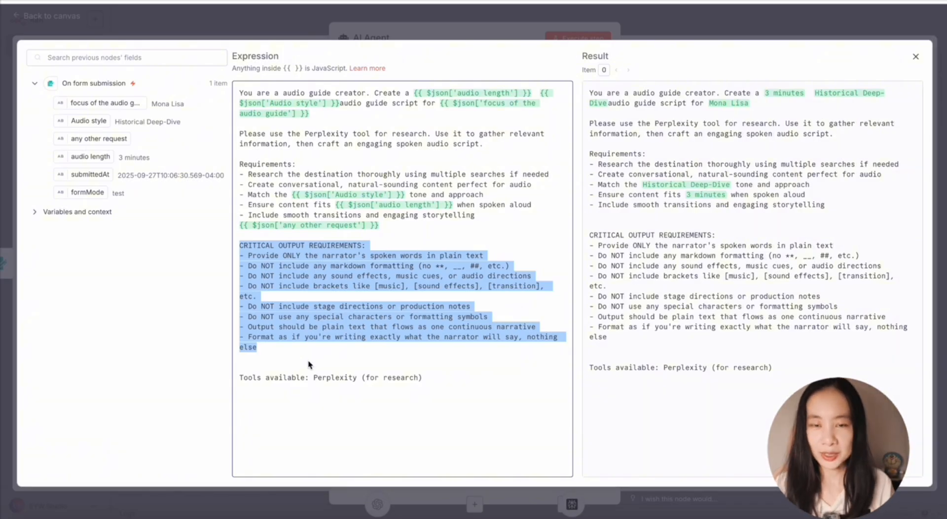
{"action": "left_click", "coordinate": [915, 57]}
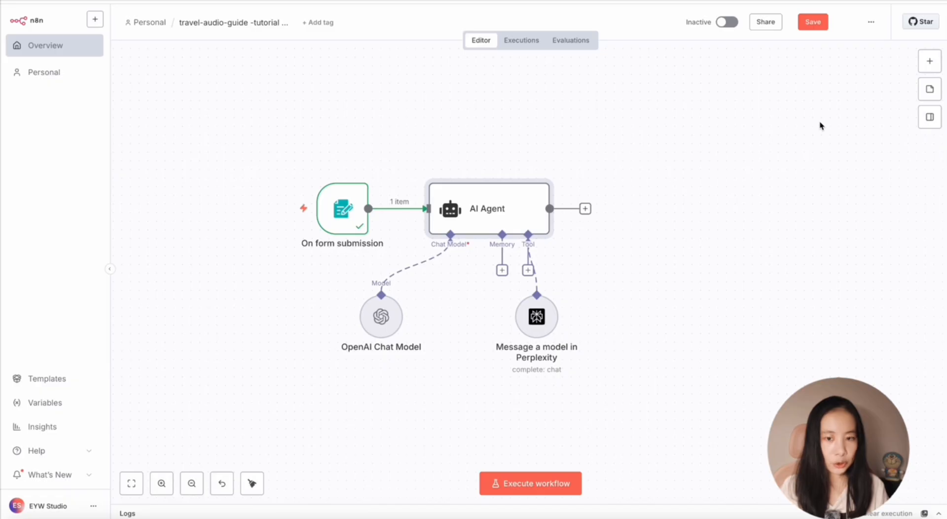
Save and run the workflow, then review the AI Agent's Mona Lisa text and Perplexity research
{"action": "left_click", "coordinate": [813, 21]}
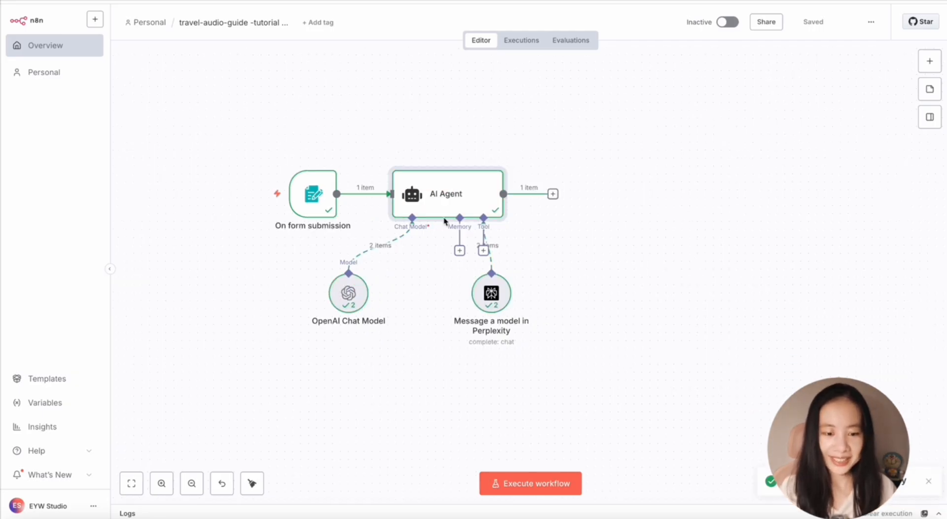
{"action": "double_click", "coordinate": [446, 194]}
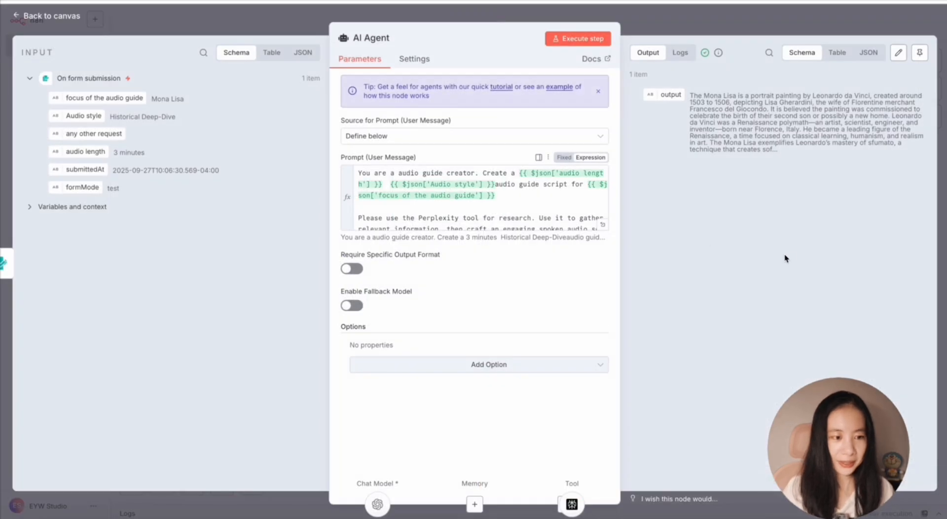
{"action": "mouse_move", "coordinate": [724, 78]}
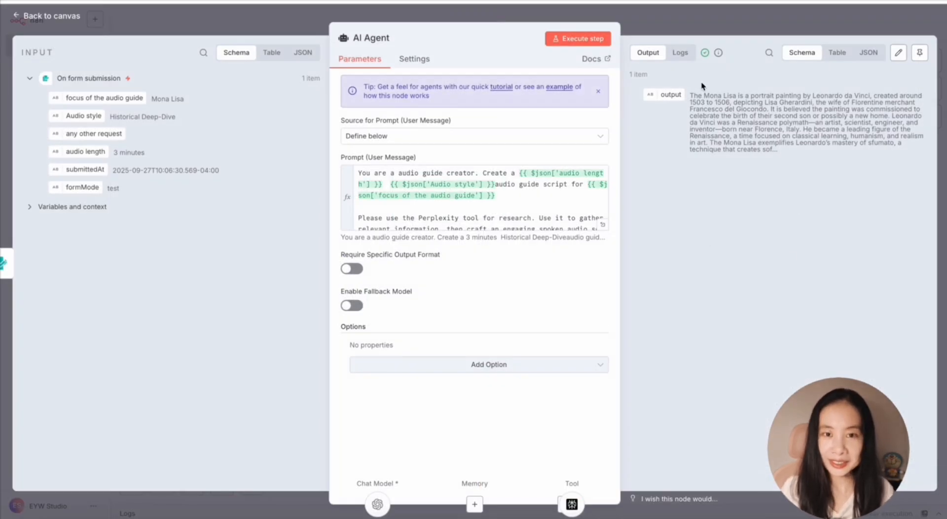
{"action": "mouse_move", "coordinate": [732, 119]}
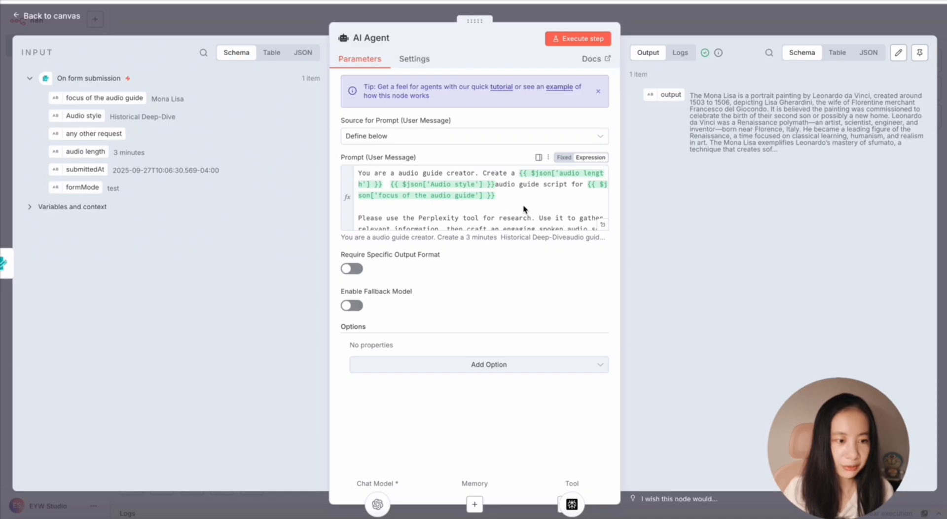
{"action": "left_click", "coordinate": [572, 504]}
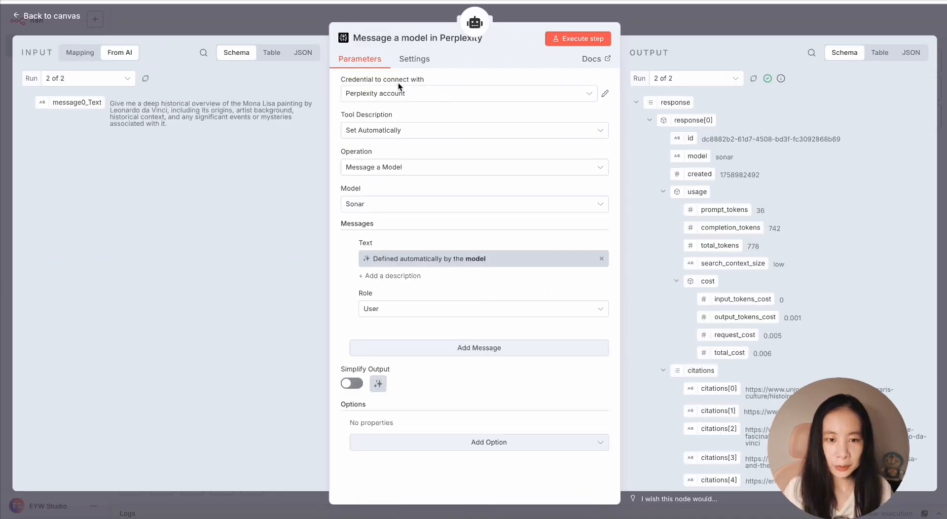
{"action": "scroll", "scroll_direction": "down", "scroll_amount": 3}
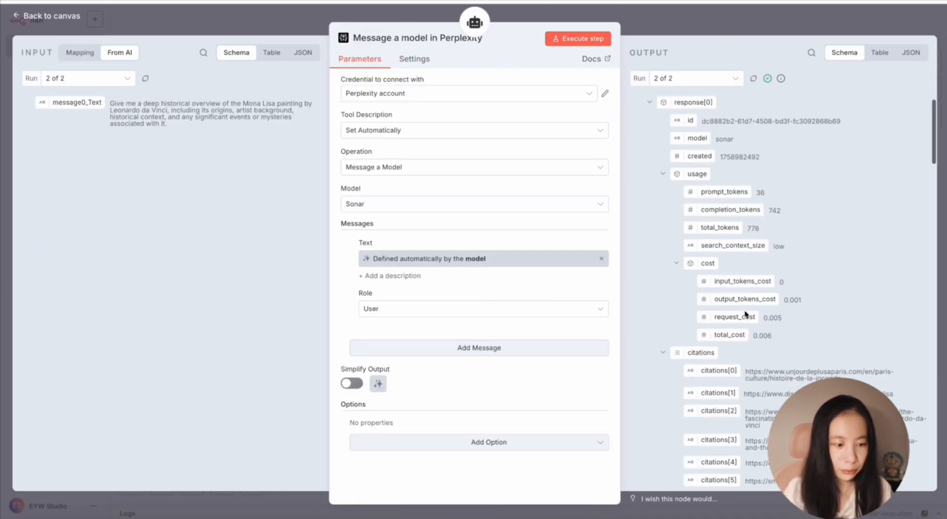
{"action": "scroll", "scroll_direction": "down", "scroll_amount": 3}
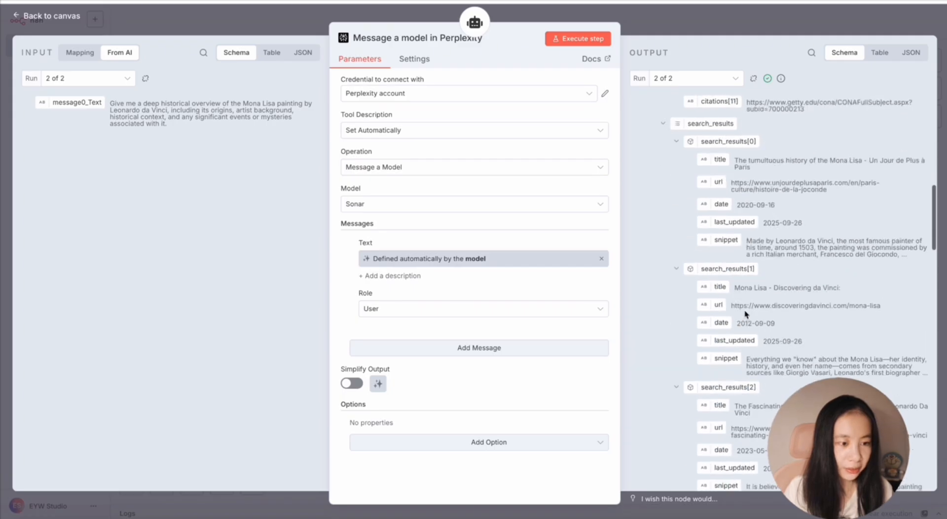
{"action": "scroll", "scroll_direction": "down", "scroll_amount": 3}
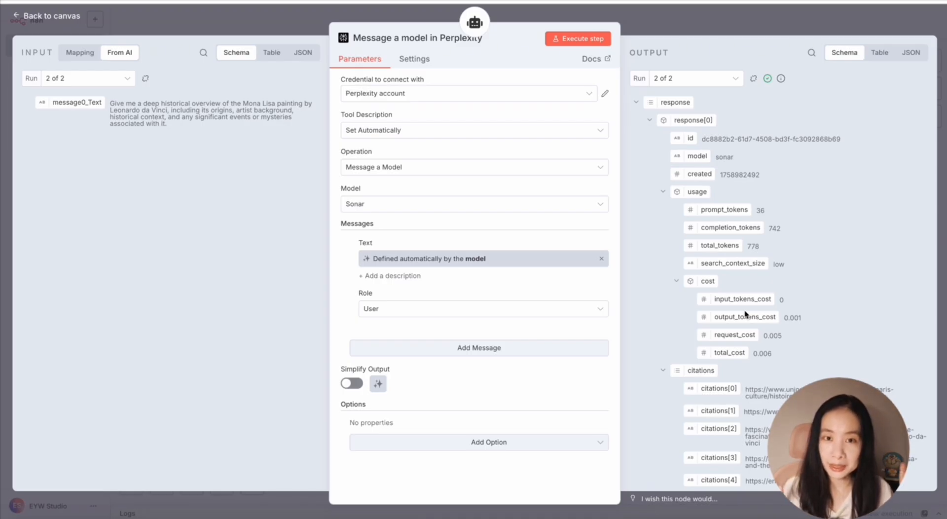
{"action": "left_click", "coordinate": [41, 15]}
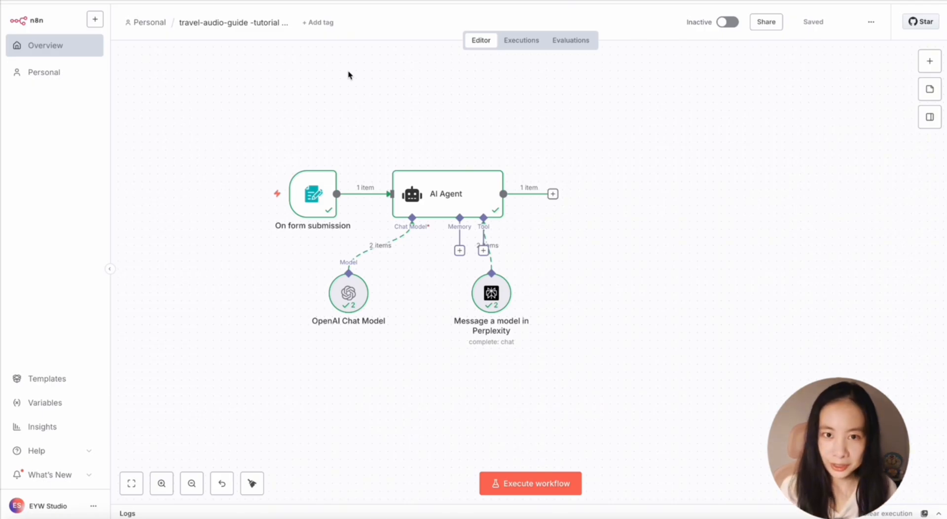
Insert an OpenAI 'Generate audio' node after the AI Agent
{"action": "left_click", "coordinate": [553, 194]}
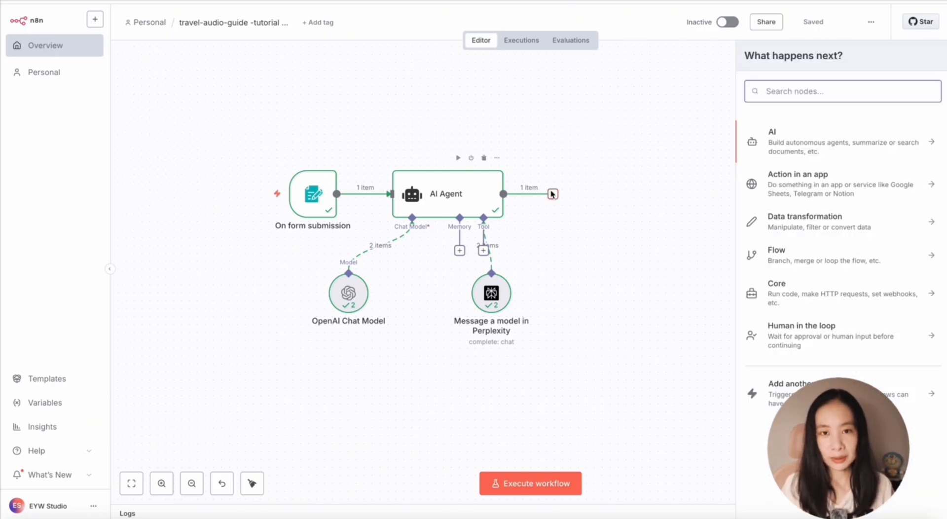
{"action": "type", "text": "ope"}
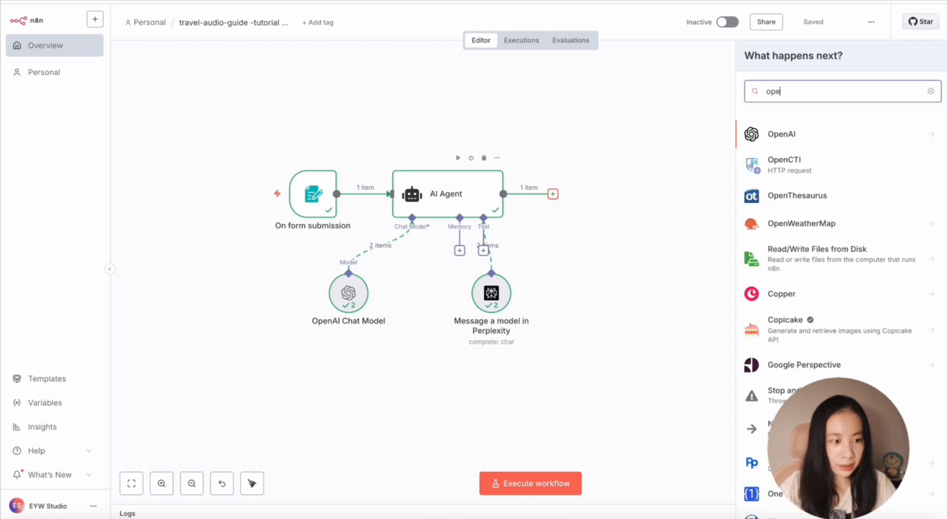
{"action": "left_click", "coordinate": [780, 134]}
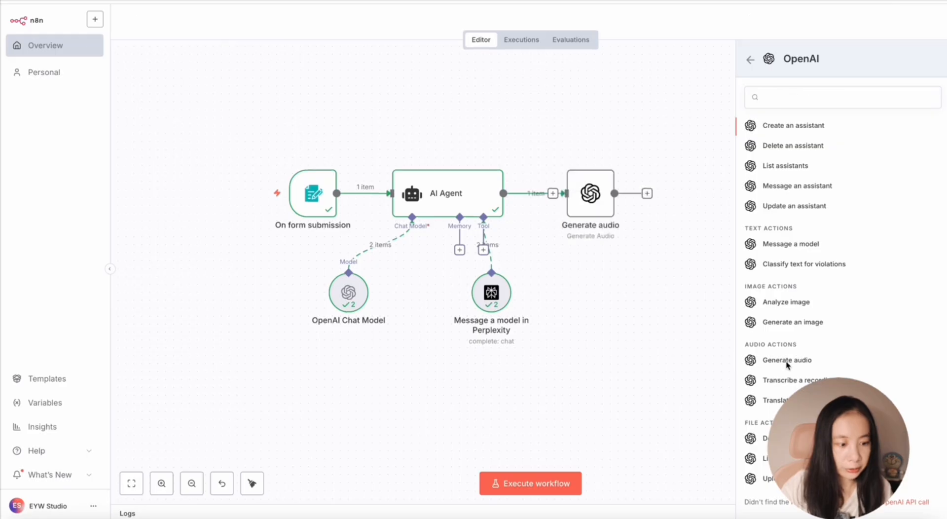
{"action": "left_click", "coordinate": [786, 360]}
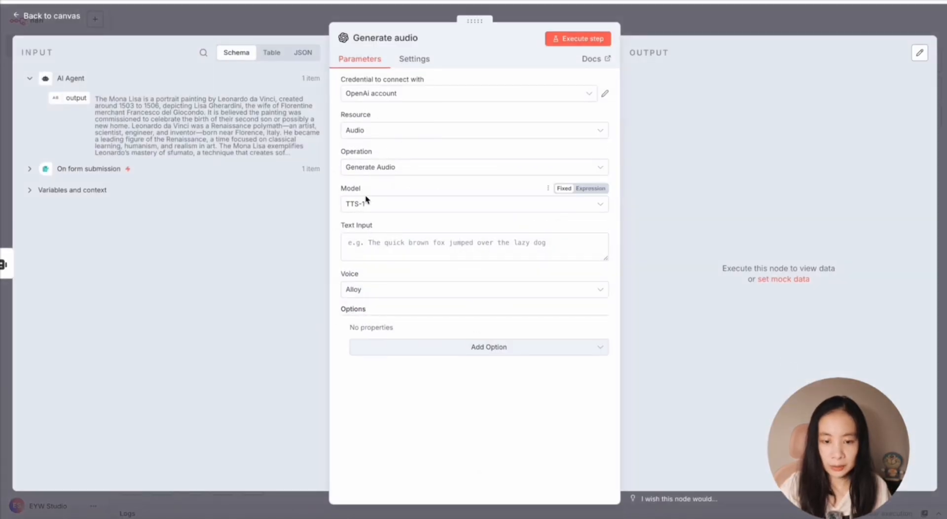
Browse the narration voices and keep Alloy as the voice
{"action": "left_click", "coordinate": [474, 290]}
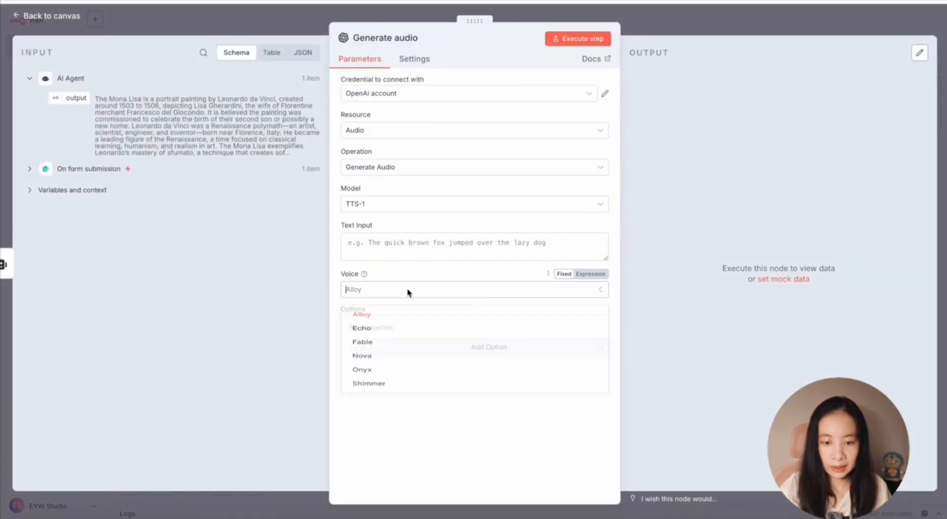
{"action": "left_click", "coordinate": [474, 289]}
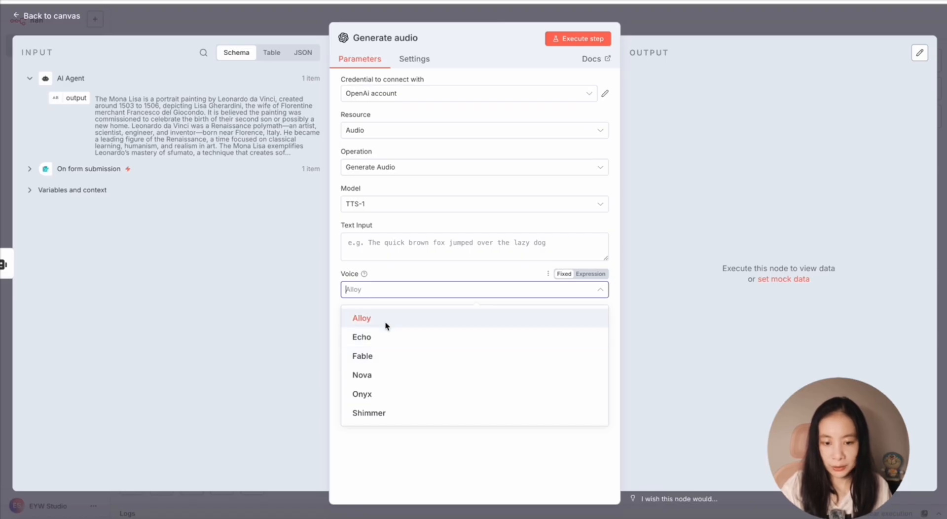
{"action": "left_click", "coordinate": [362, 318]}
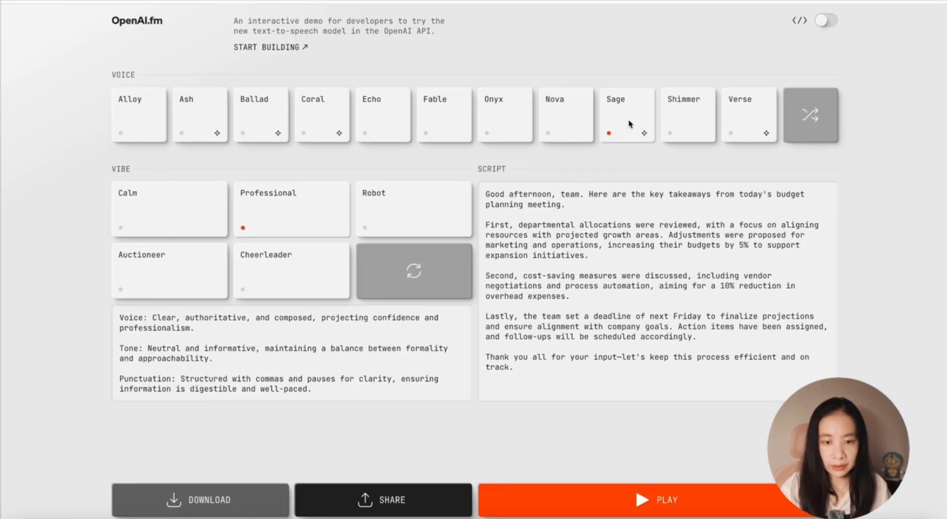
{"action": "mouse_move", "coordinate": [252, 150]}
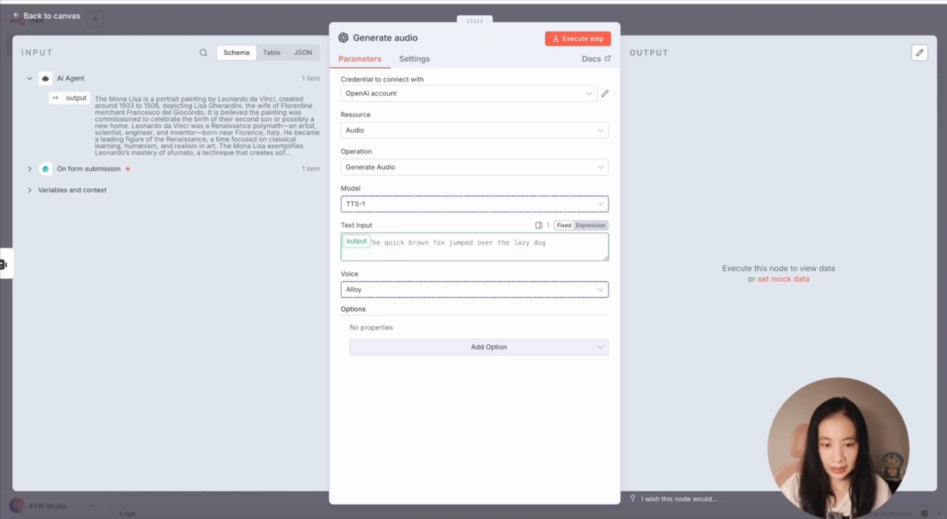
Map the AI Agent output into Text Input and execute, yielding a 4.04 MB audio.mp3
{"action": "left_click", "coordinate": [591, 225]}
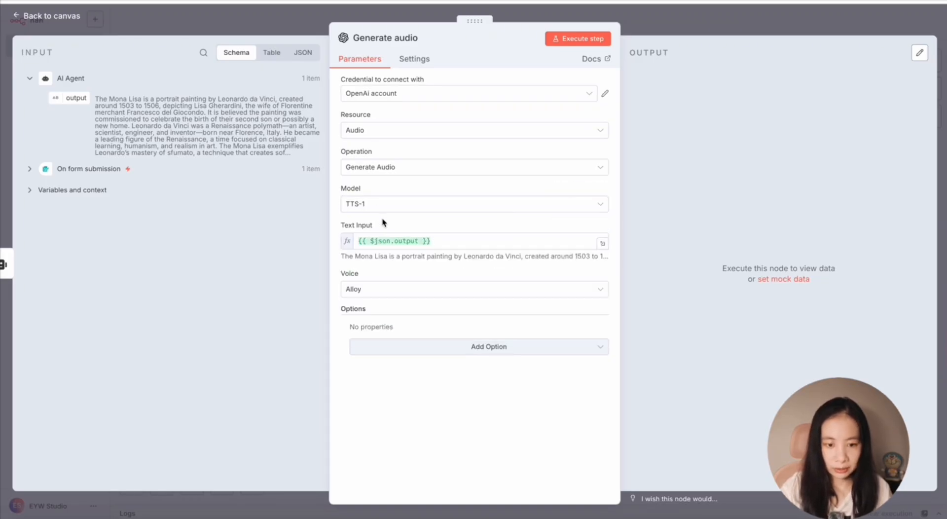
{"action": "mouse_move", "coordinate": [561, 72]}
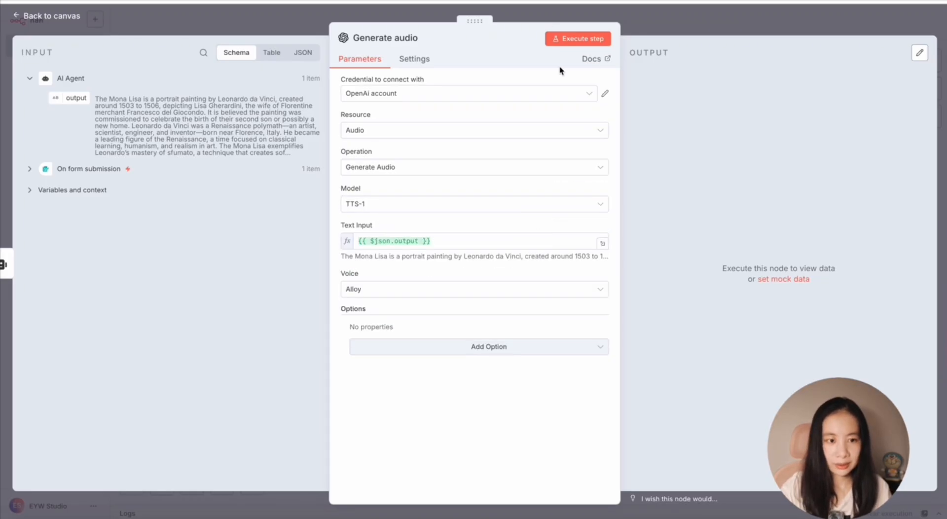
{"action": "mouse_move", "coordinate": [577, 45]}
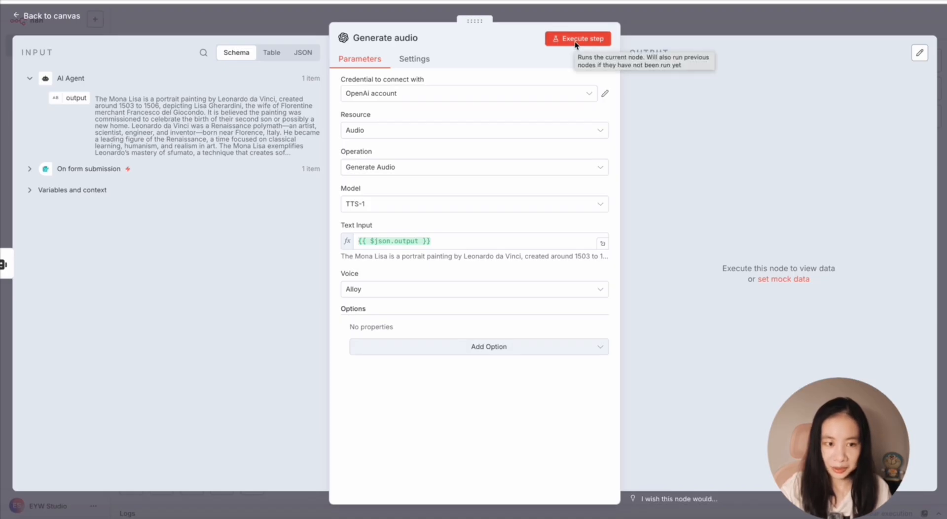
{"action": "left_click", "coordinate": [578, 38]}
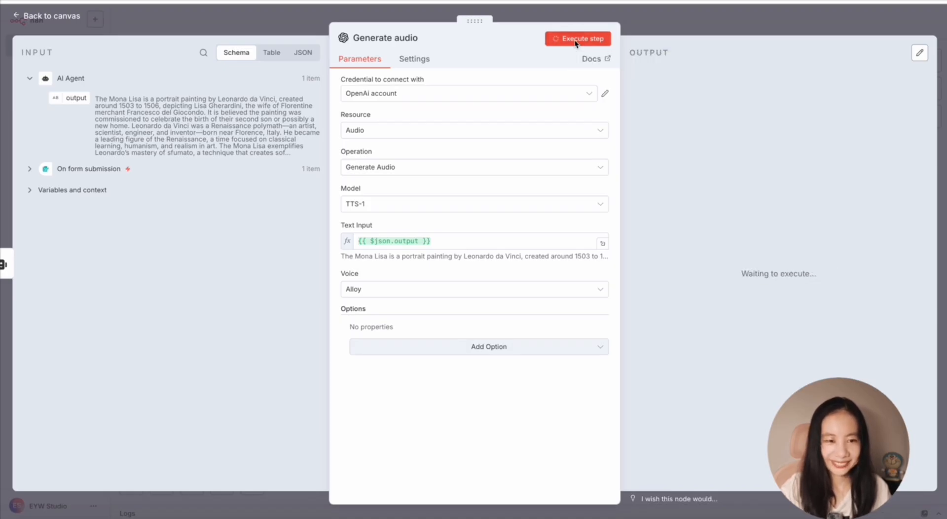
{"action": "left_click", "coordinate": [577, 38]}
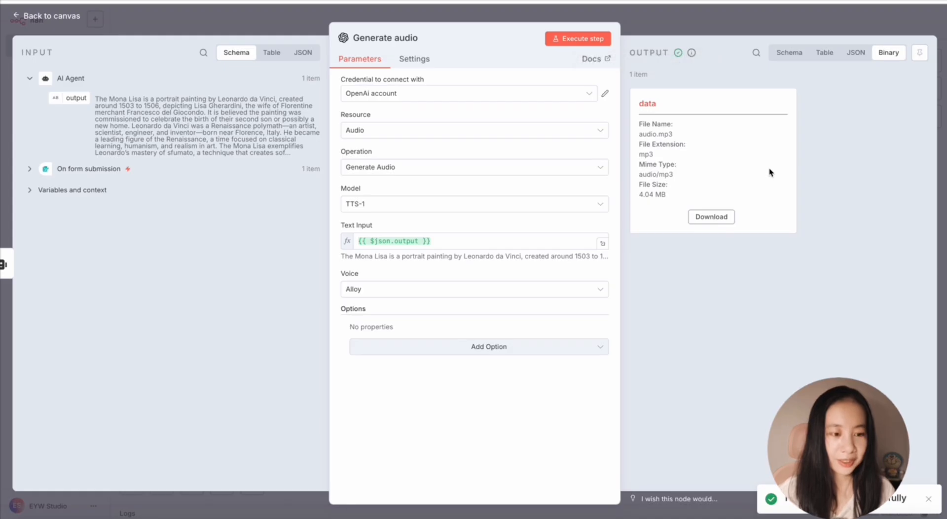
{"action": "mouse_move", "coordinate": [737, 218]}
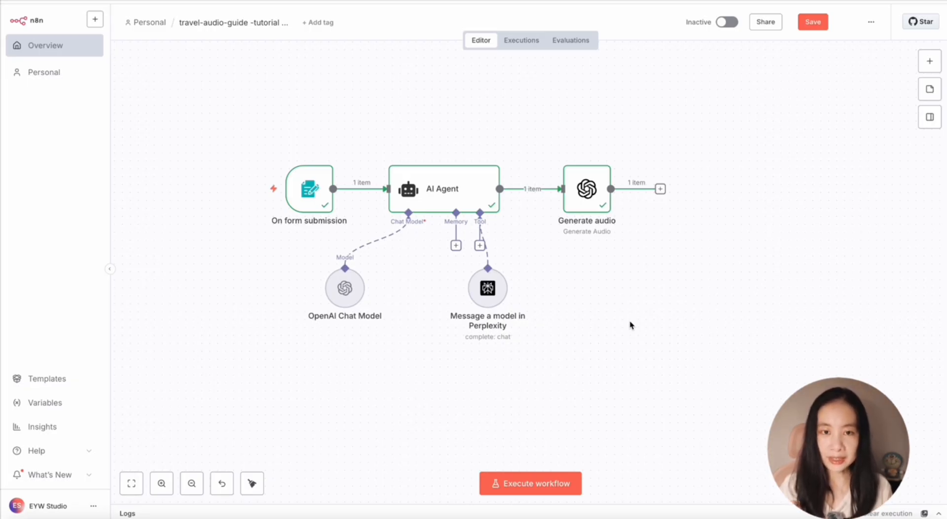
Add a Gmail 'Send a message' node after Generate audio
{"action": "left_click", "coordinate": [660, 189]}
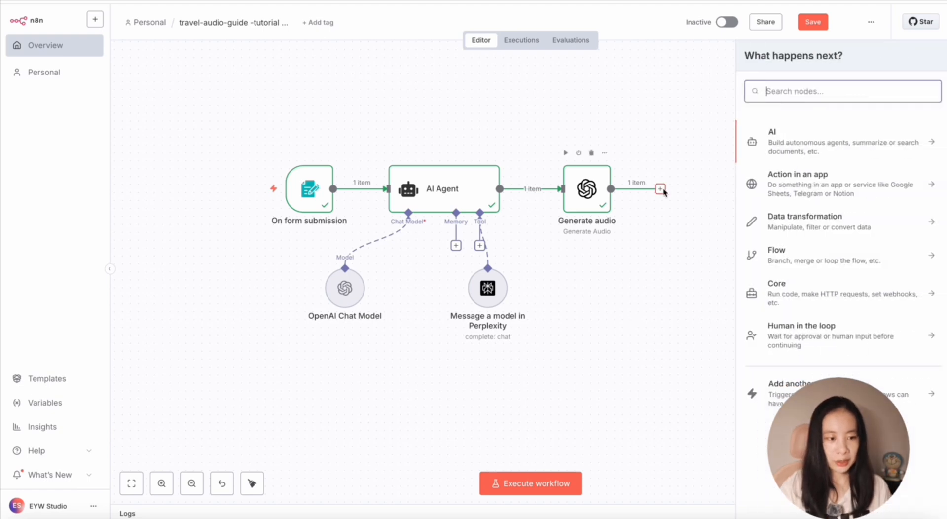
{"action": "type", "text": "gmail"}
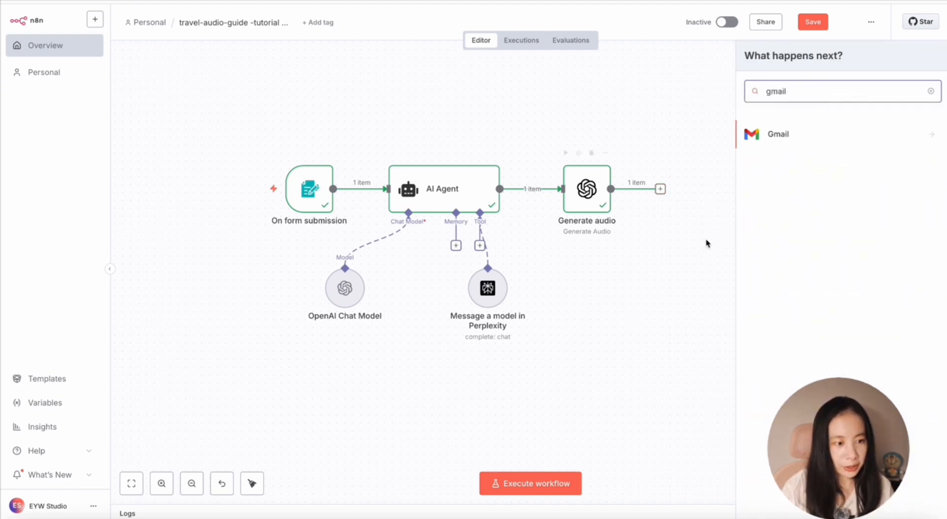
{"action": "left_click", "coordinate": [778, 134]}
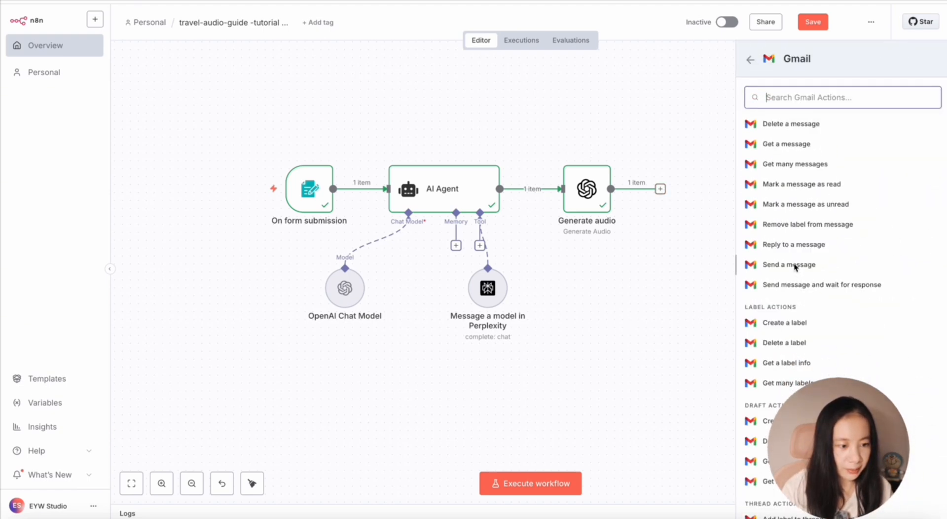
{"action": "left_click", "coordinate": [789, 264]}
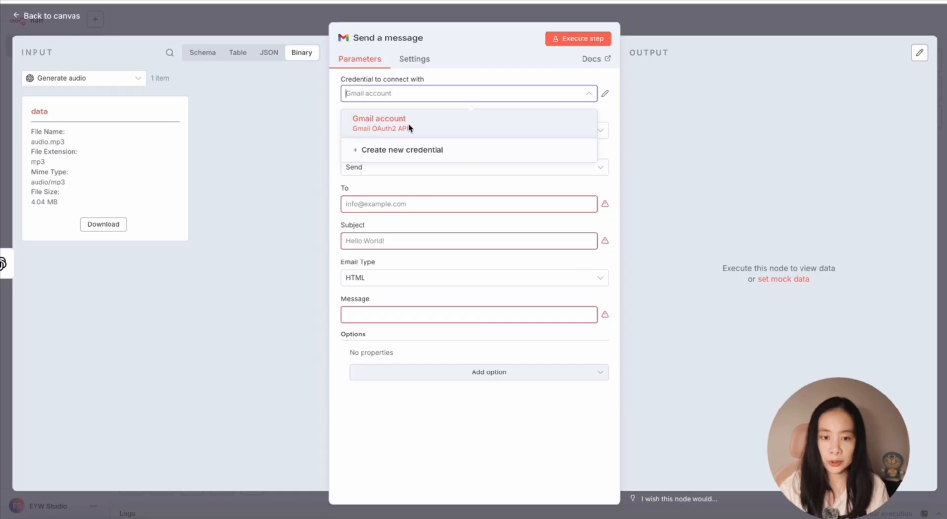
Connect the Gmail account, fill recipient and subject, and type the 'awesome audio guide is attached' message
{"action": "left_click", "coordinate": [378, 123]}
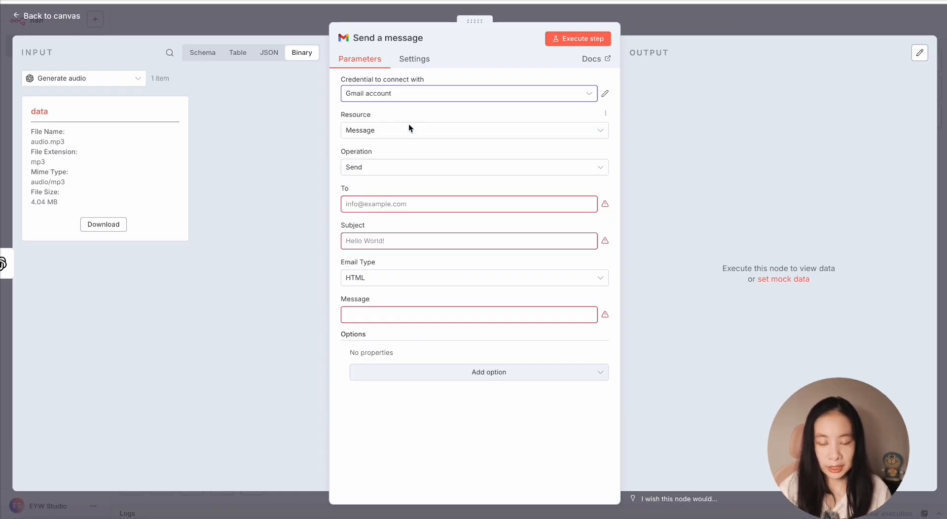
{"action": "mouse_move", "coordinate": [329, 124]}
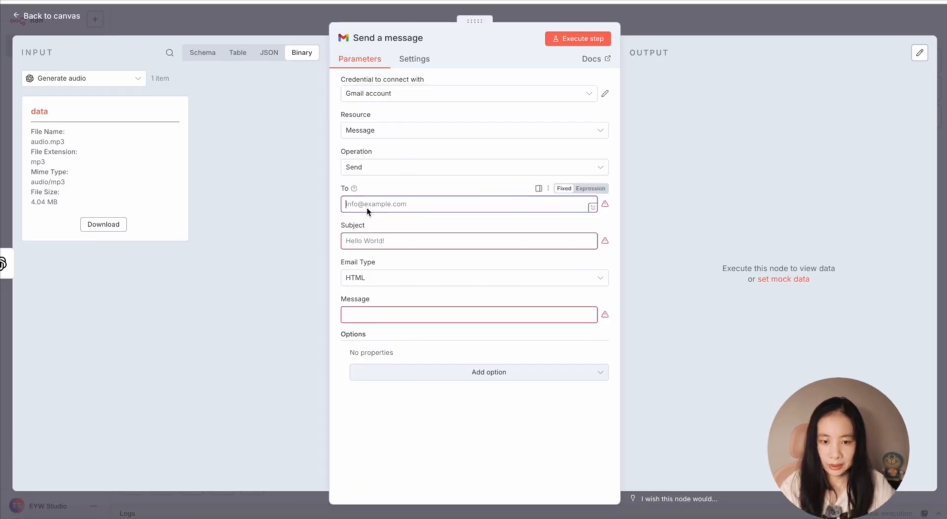
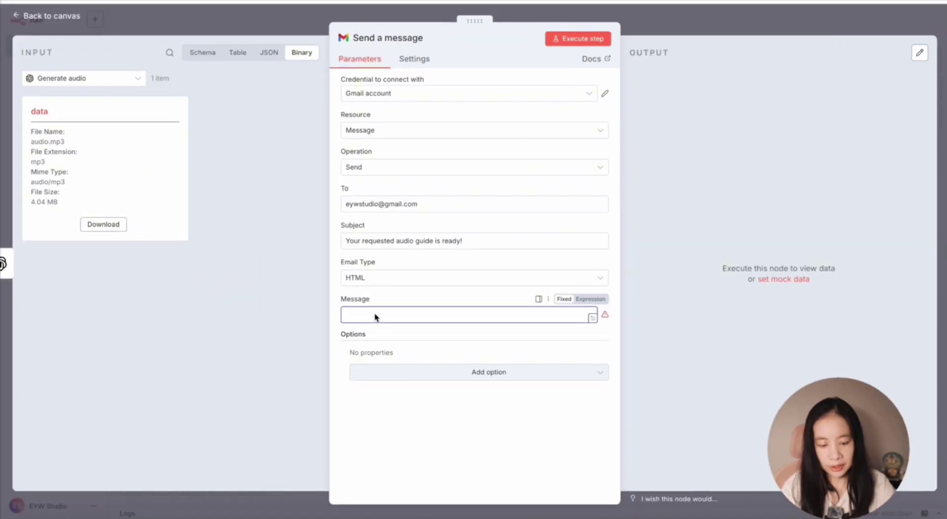
{"action": "type", "text": "Hi, you a"}
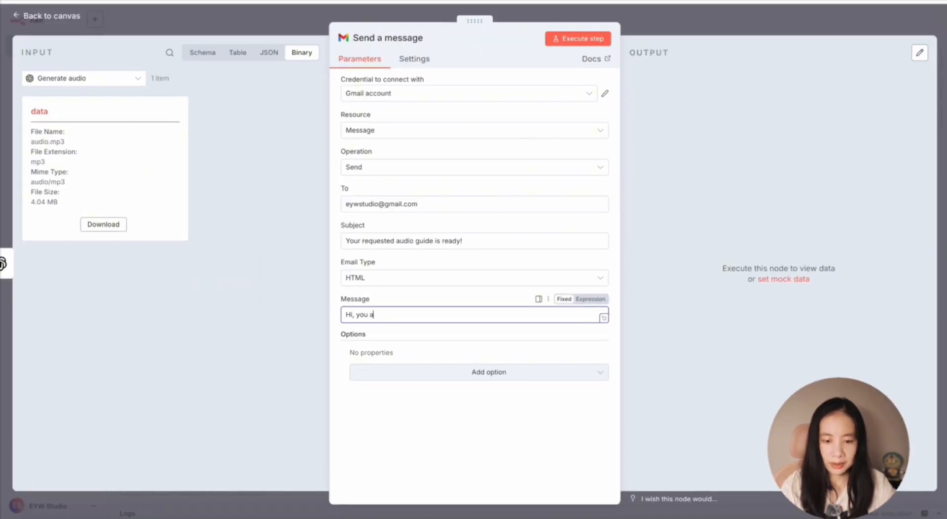
{"action": "type", "text": "wesome audio guide is"}
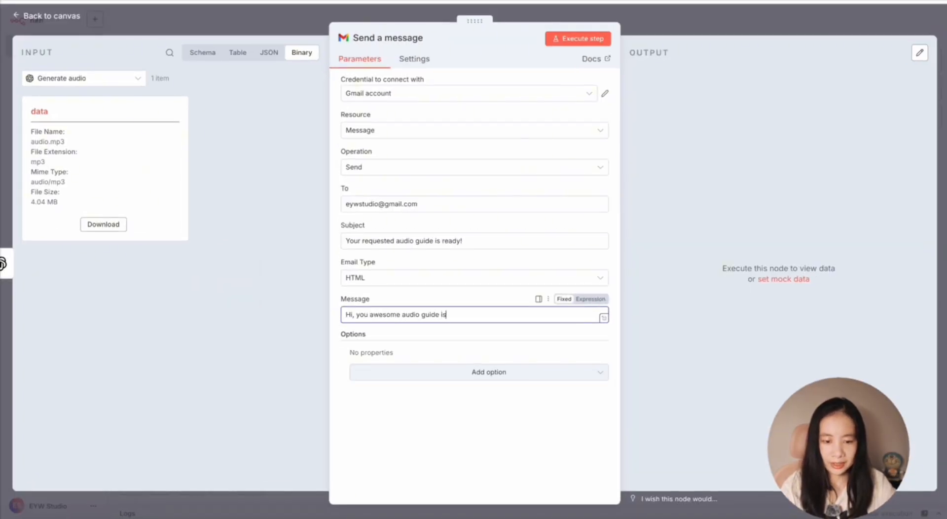
{"action": "type", "text": "attached. And here"}
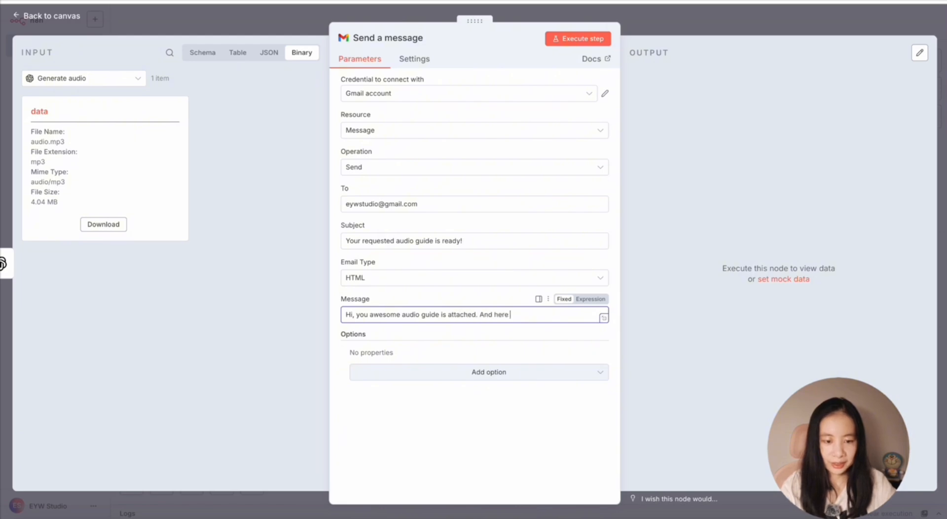
{"action": "type", "text": "is the transcript for your revie"}
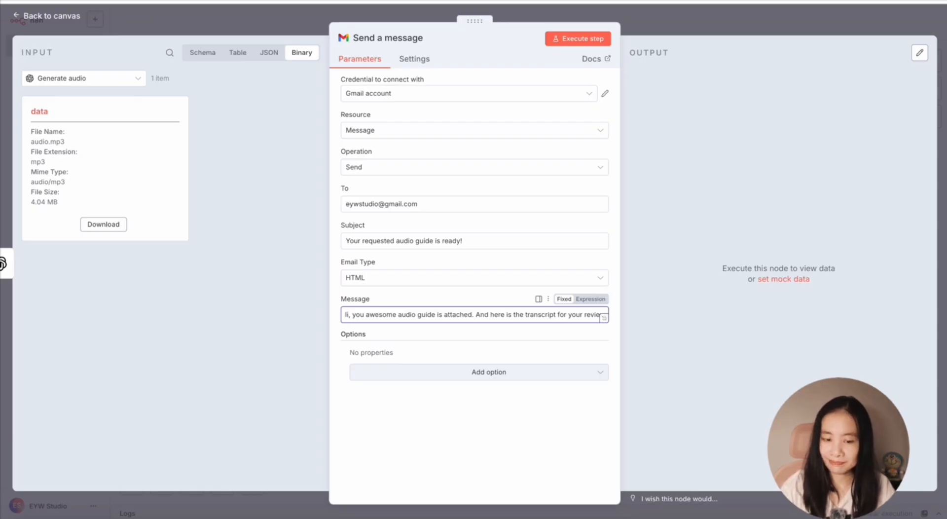
Insert the AI Agent output into the message body as the transcript
{"action": "left_click", "coordinate": [203, 52]}
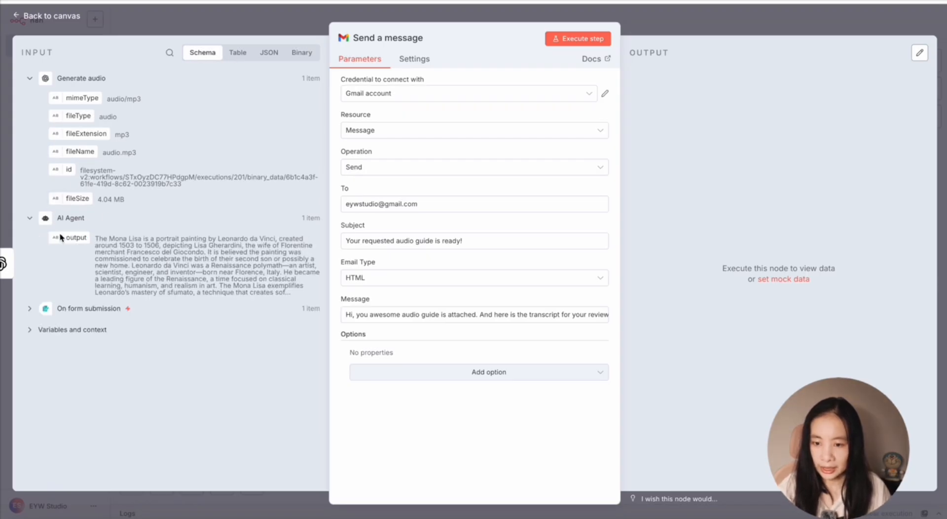
{"action": "left_click", "coordinate": [74, 239]}
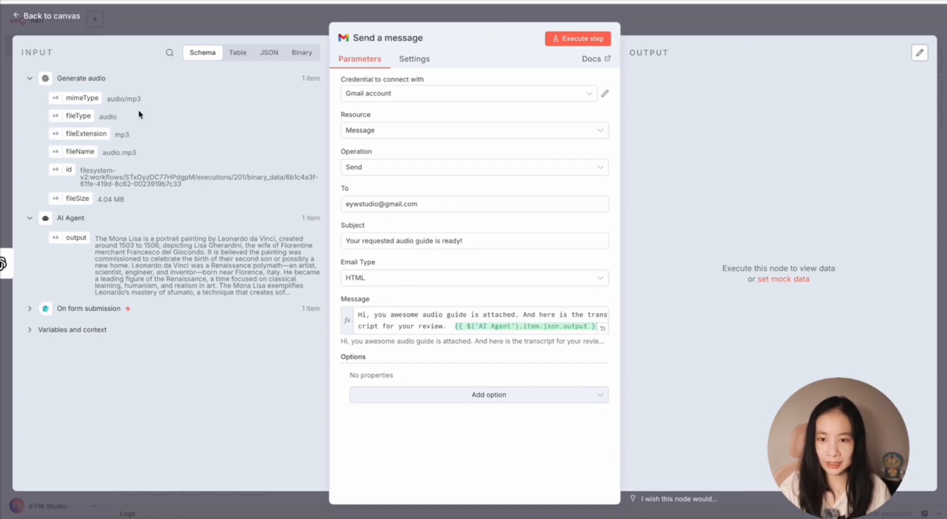
{"action": "left_click", "coordinate": [489, 394]}
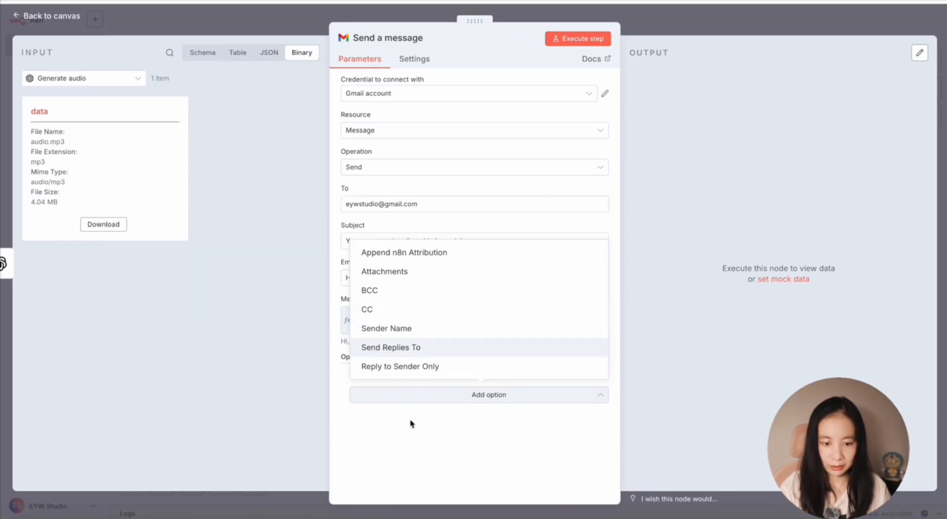
{"action": "mouse_move", "coordinate": [386, 278]}
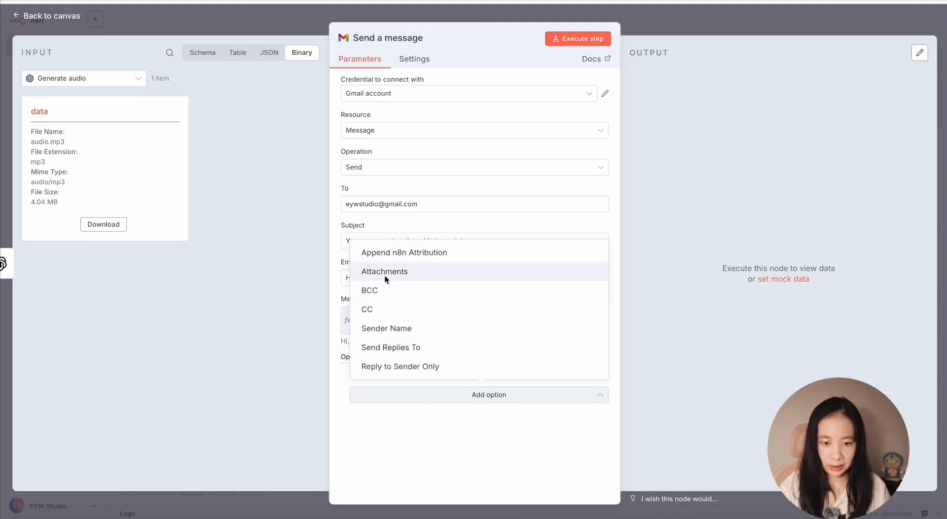
Attach the 'data' binary field and execute the Gmail step to send the email
{"action": "left_click", "coordinate": [384, 271]}
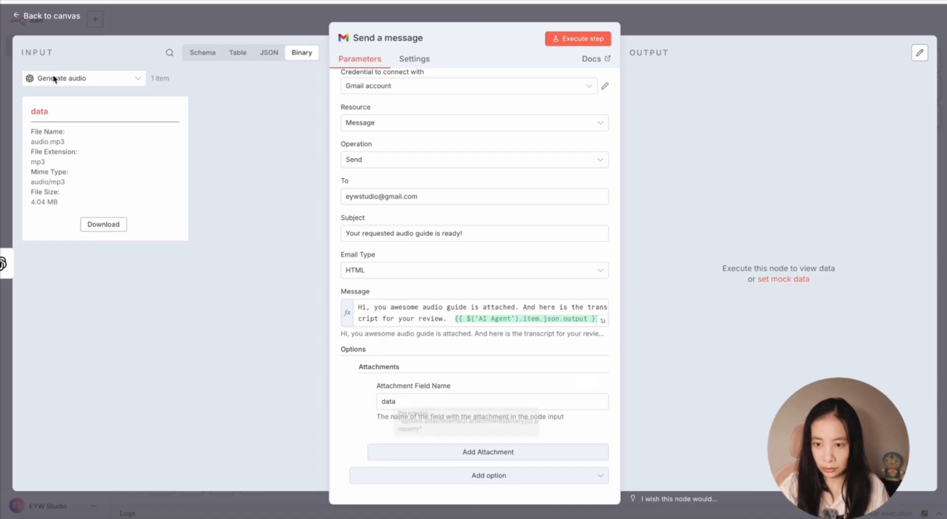
{"action": "mouse_move", "coordinate": [86, 126]}
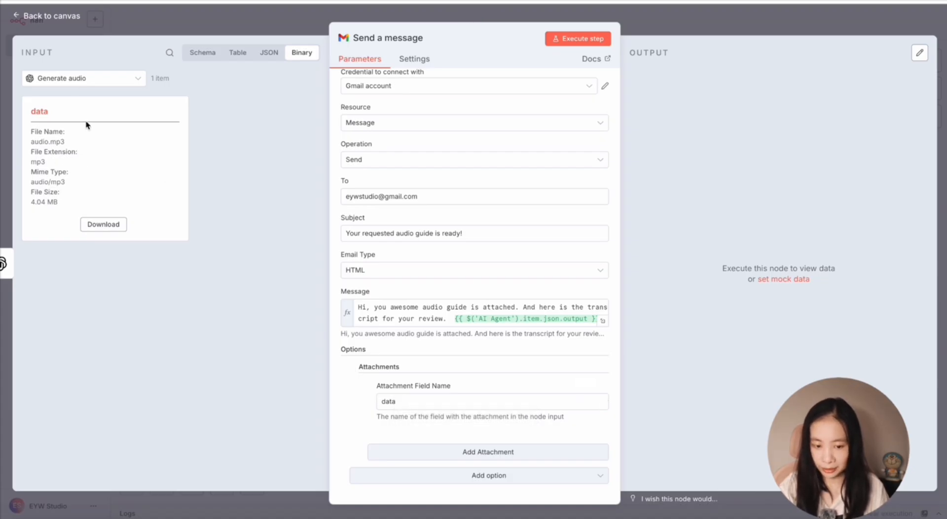
{"action": "mouse_move", "coordinate": [416, 406]}
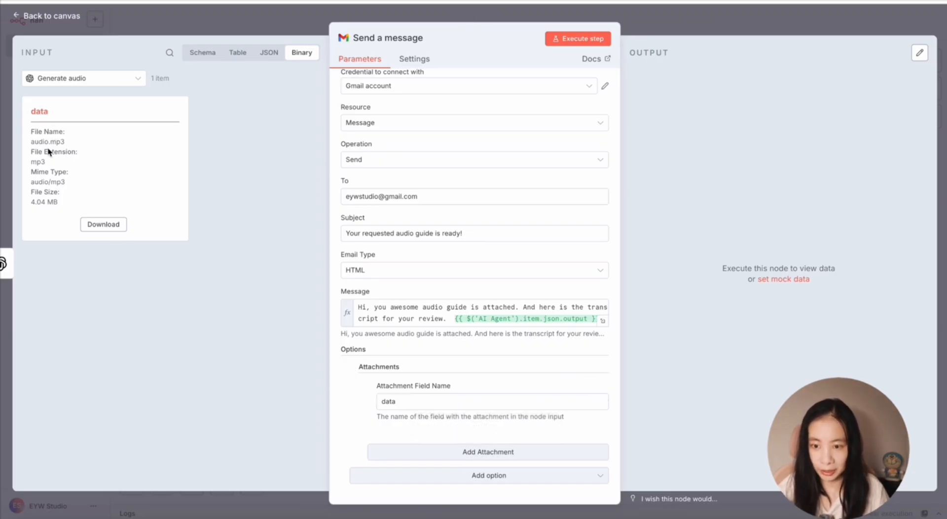
{"action": "mouse_move", "coordinate": [231, 301]}
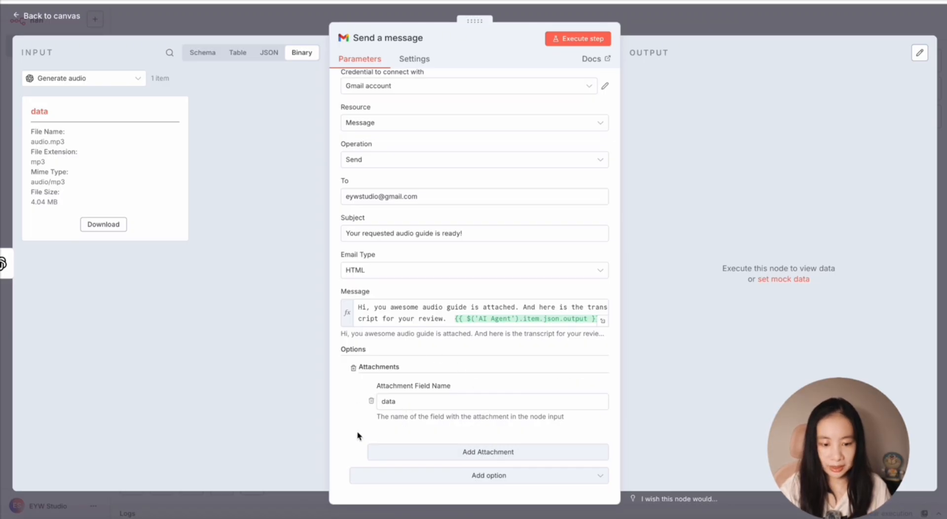
{"action": "left_click", "coordinate": [578, 38]}
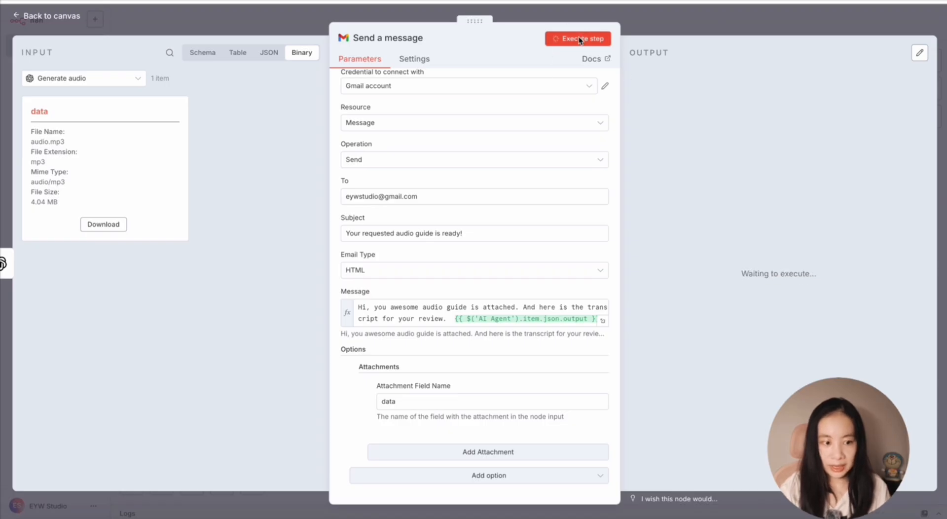
{"action": "left_click", "coordinate": [578, 39]}
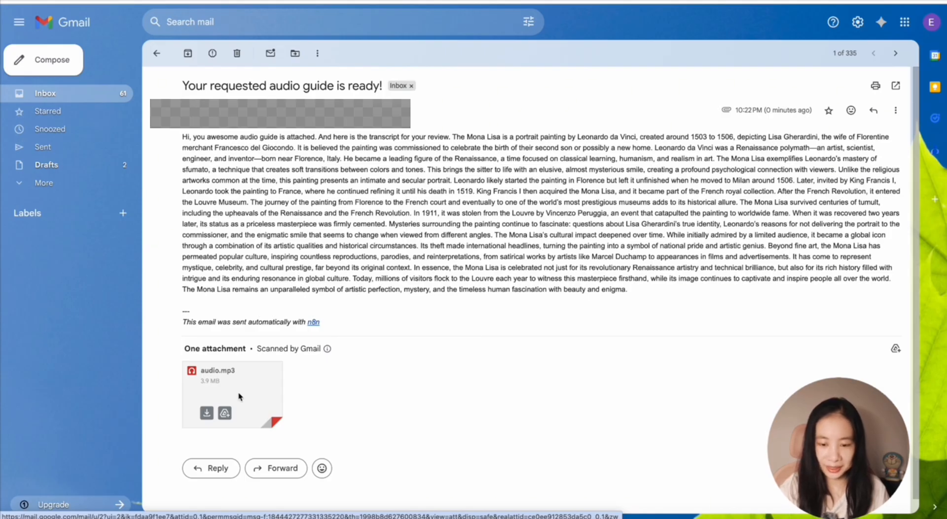
Preview the audio.mp3 attachment in the 'Your requested audio guide is ready!' email
{"action": "left_click", "coordinate": [232, 392]}
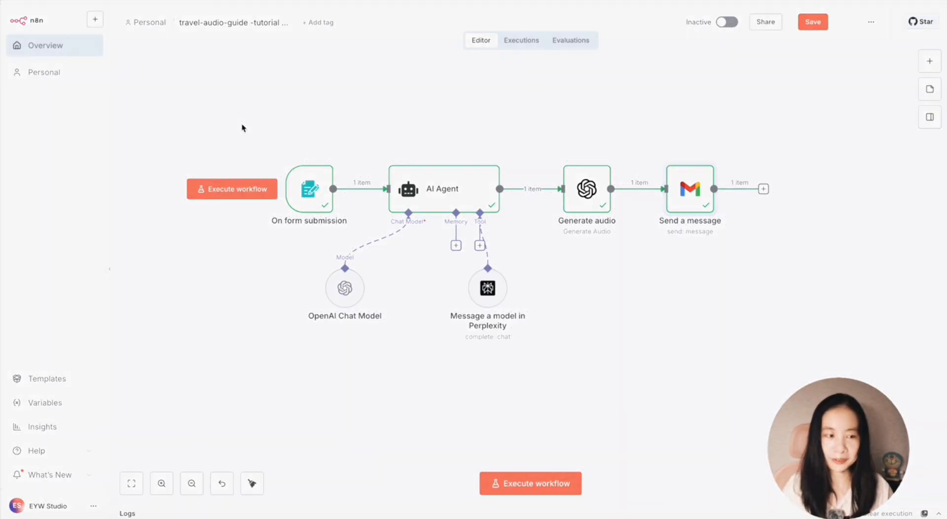
Save the workflow, toggle it Active, and open the On form submission node
{"action": "left_click", "coordinate": [813, 22]}
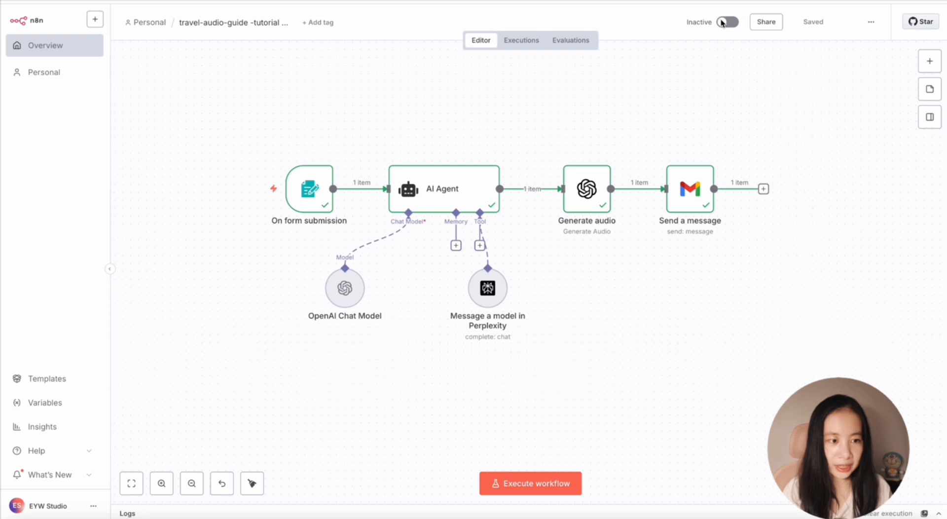
{"action": "left_click", "coordinate": [730, 22]}
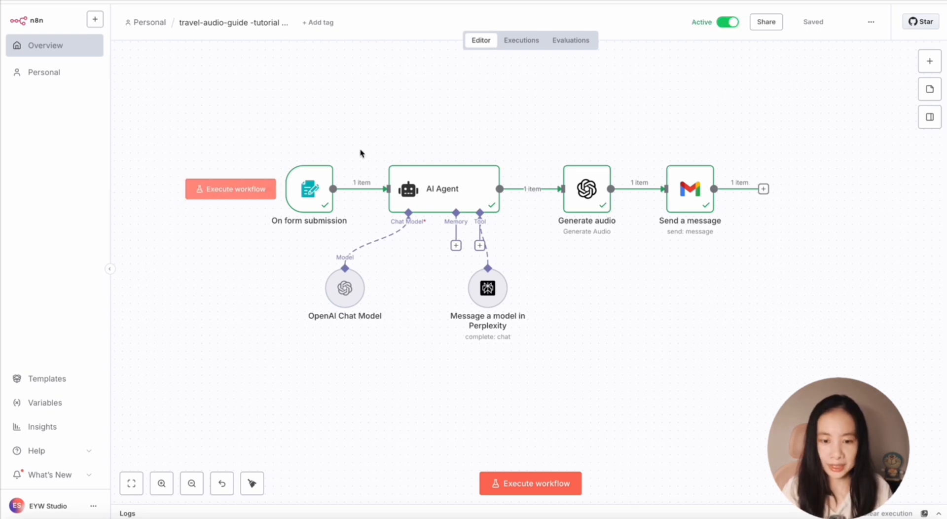
{"action": "mouse_move", "coordinate": [309, 191]}
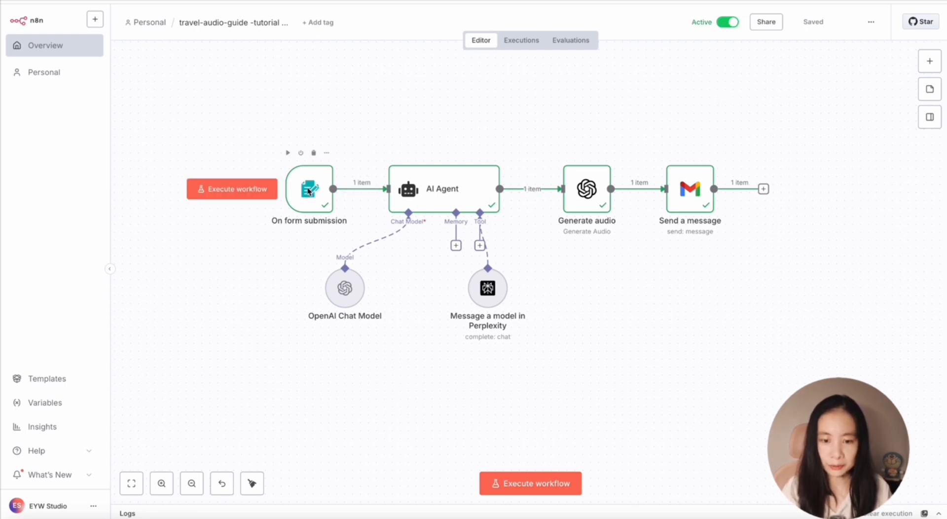
{"action": "double_click", "coordinate": [308, 189]}
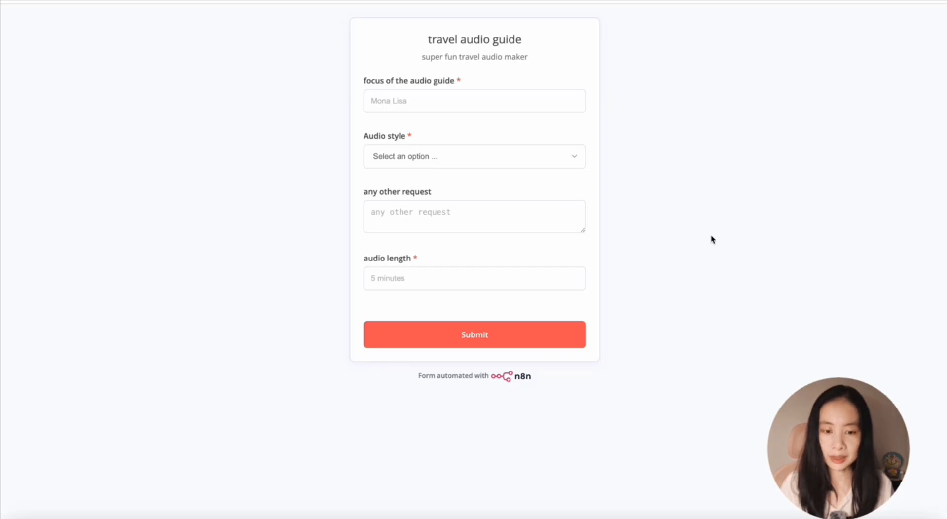
{"action": "mouse_move", "coordinate": [391, 82]}
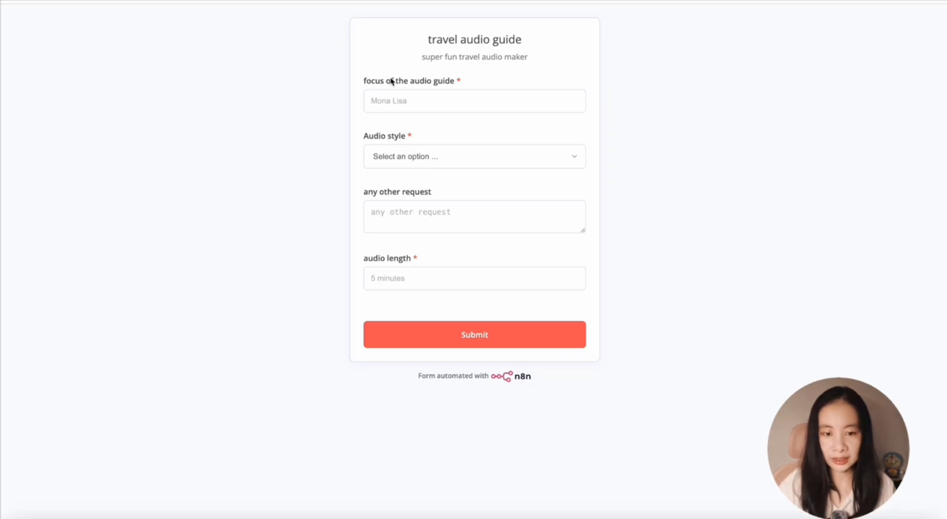
Submit the live form with 'Golden Gate Bridge' as the focus, choosing style and length
{"action": "type", "text": "Golde"}
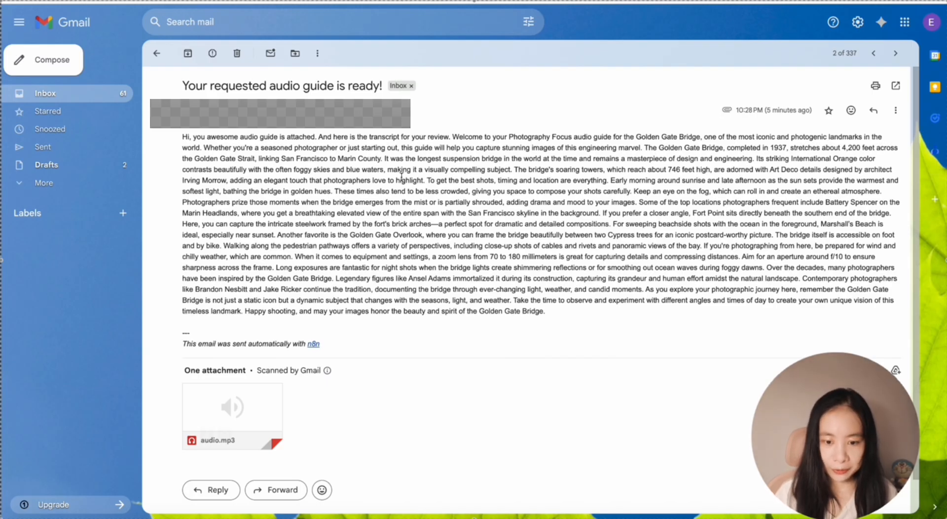
{"action": "mouse_move", "coordinate": [214, 362]}
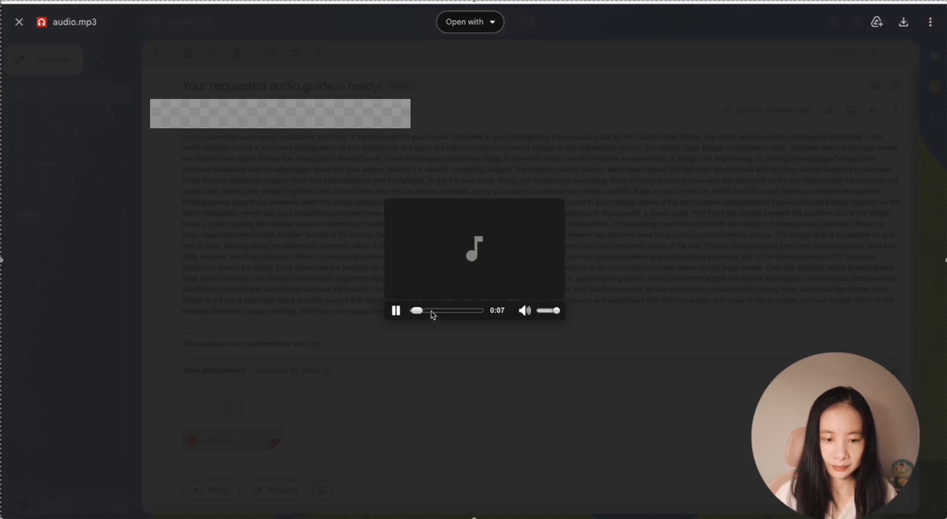
Seek through the Golden Gate Bridge guide's audio.mp3 playback in Gmail
{"action": "left_click", "coordinate": [432, 311]}
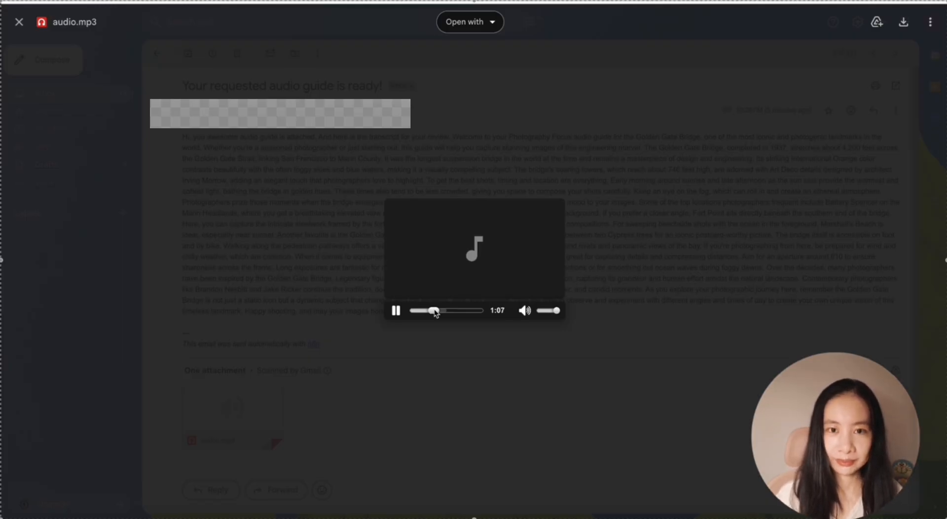
{"action": "left_click", "coordinate": [18, 24]}
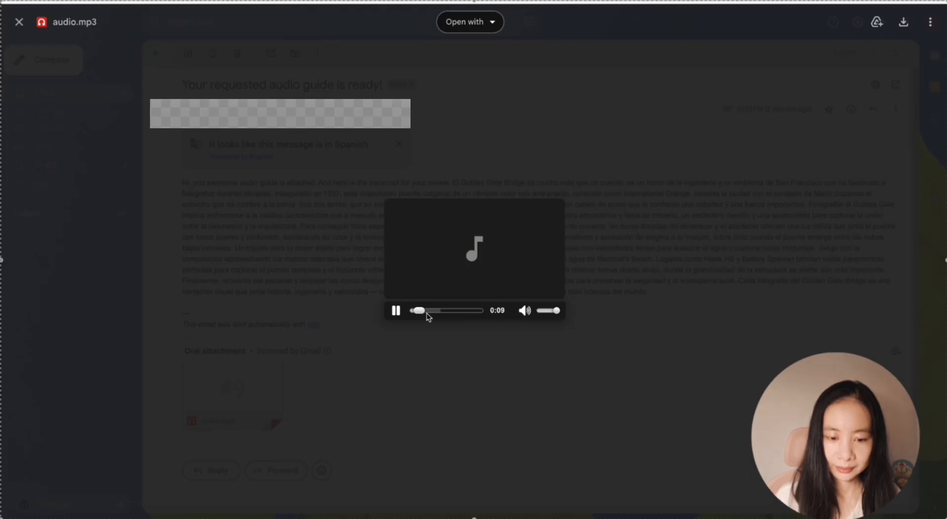
Close the Spanish guide's audio.mp3 preview to return to the email
{"action": "left_click", "coordinate": [18, 24]}
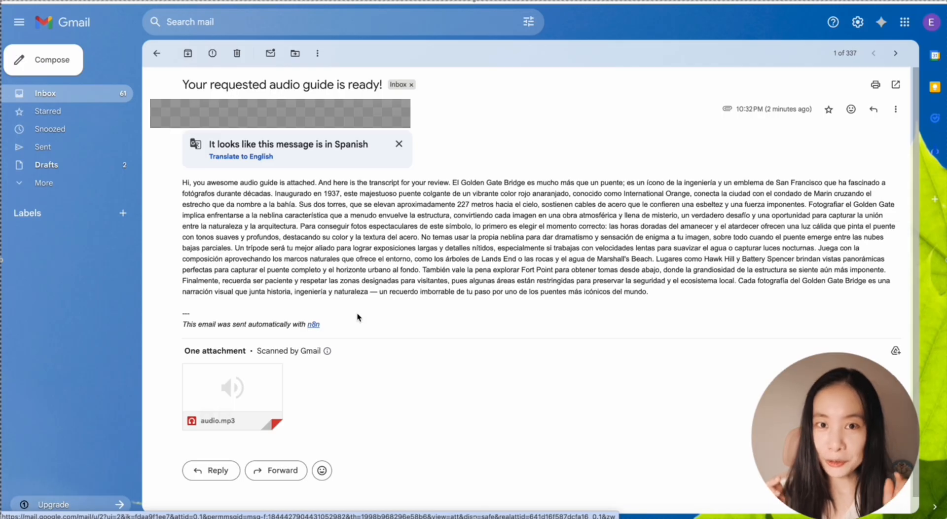